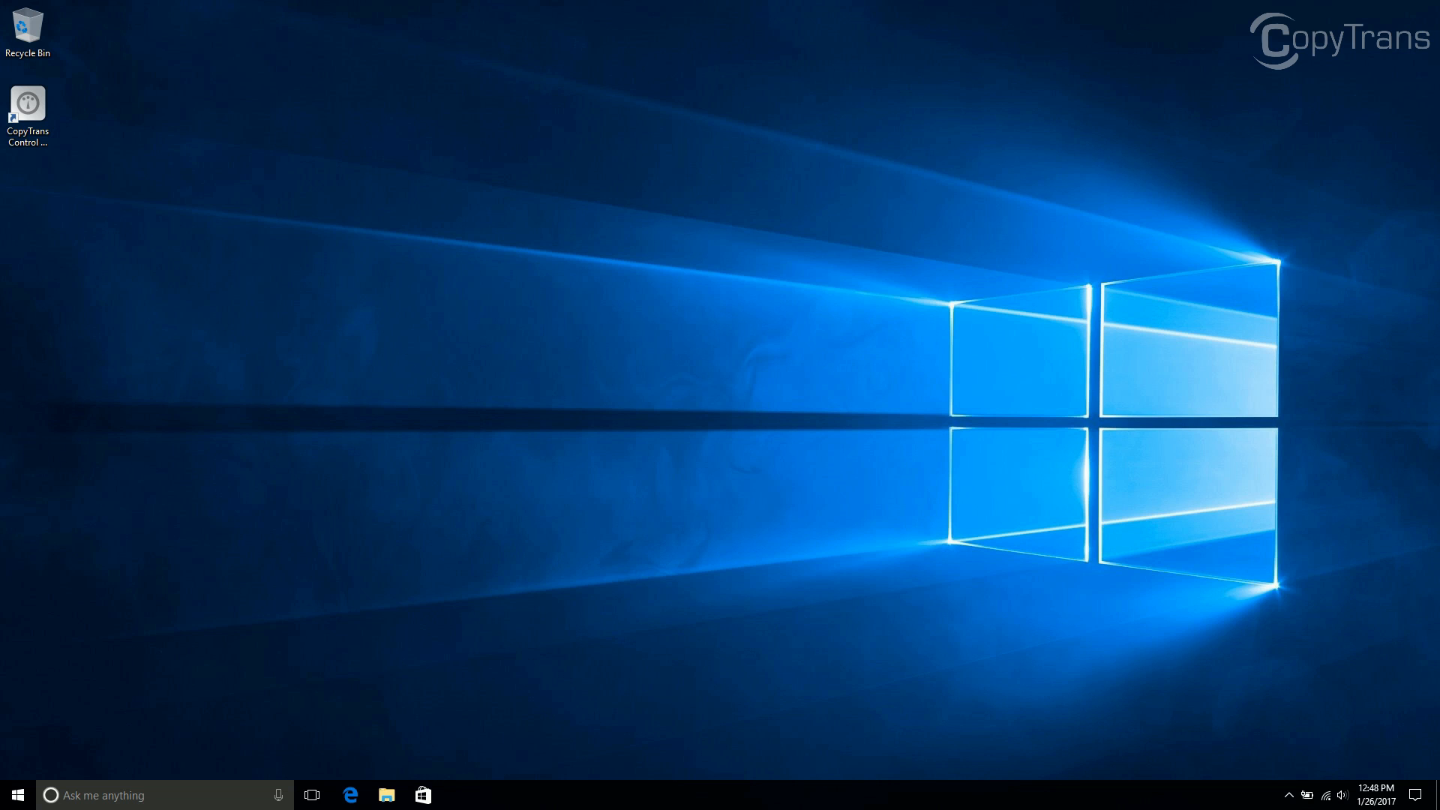
Launch CopyTrans Control Center from its desktop shortcut
click(27, 101)
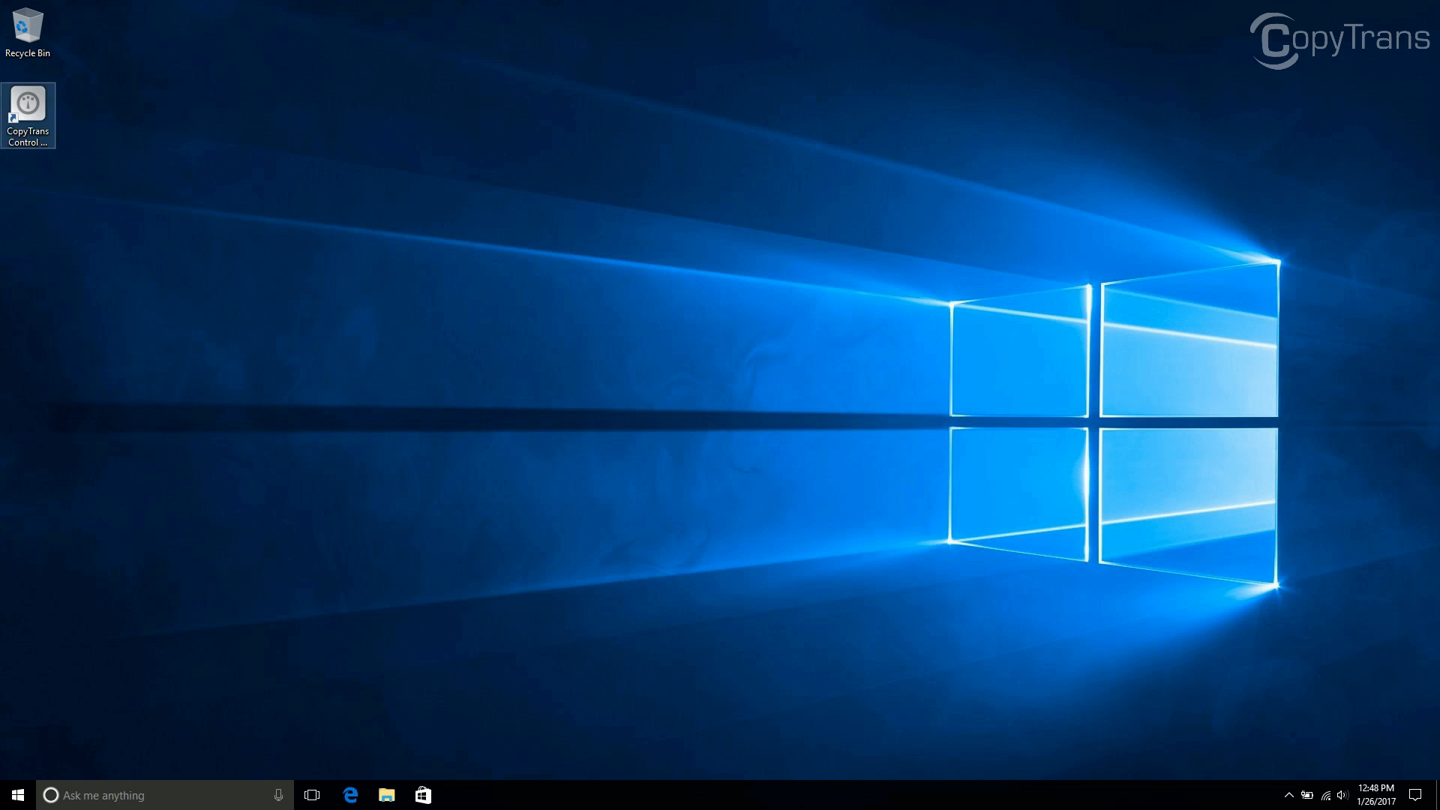
mouse_move(27, 100)
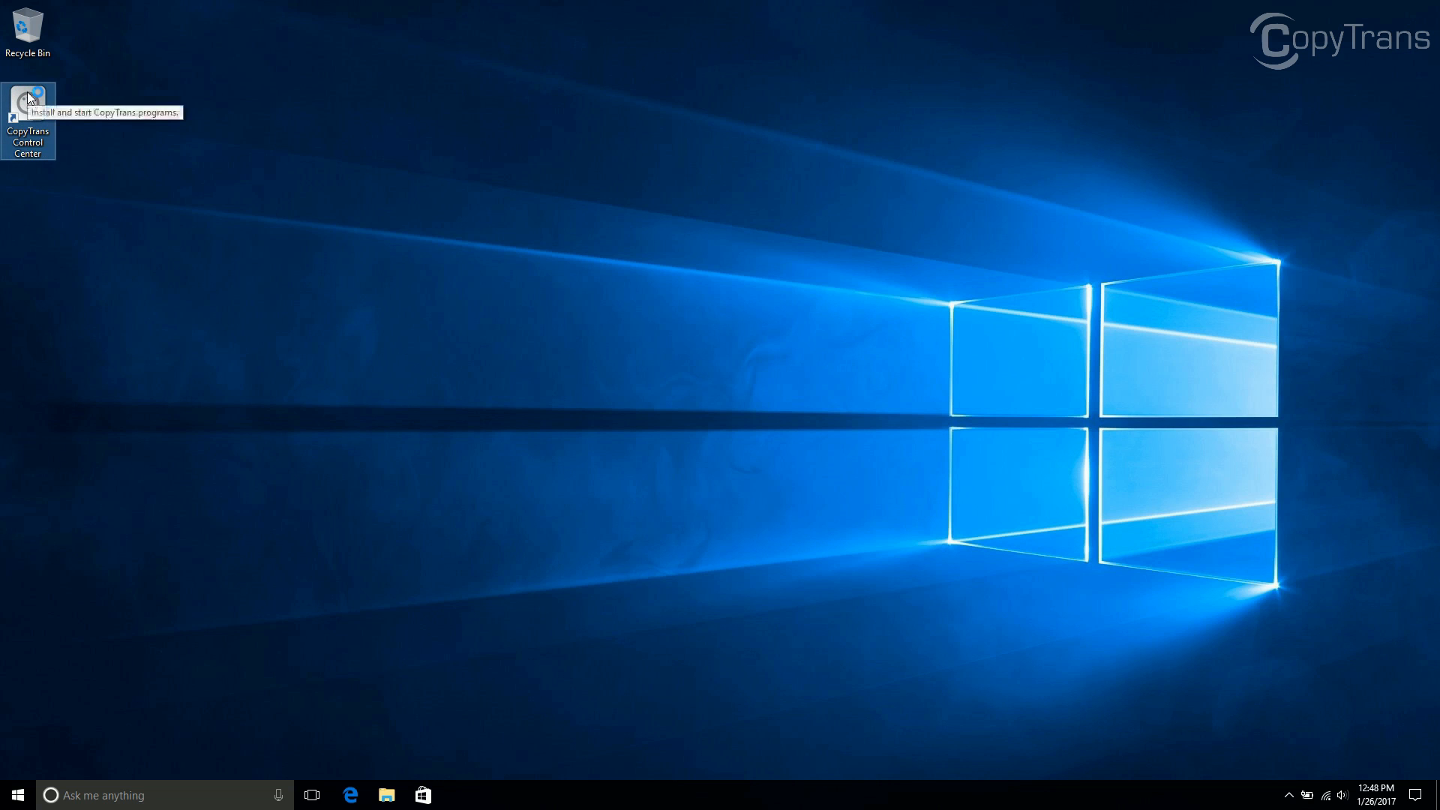
double_click(27, 109)
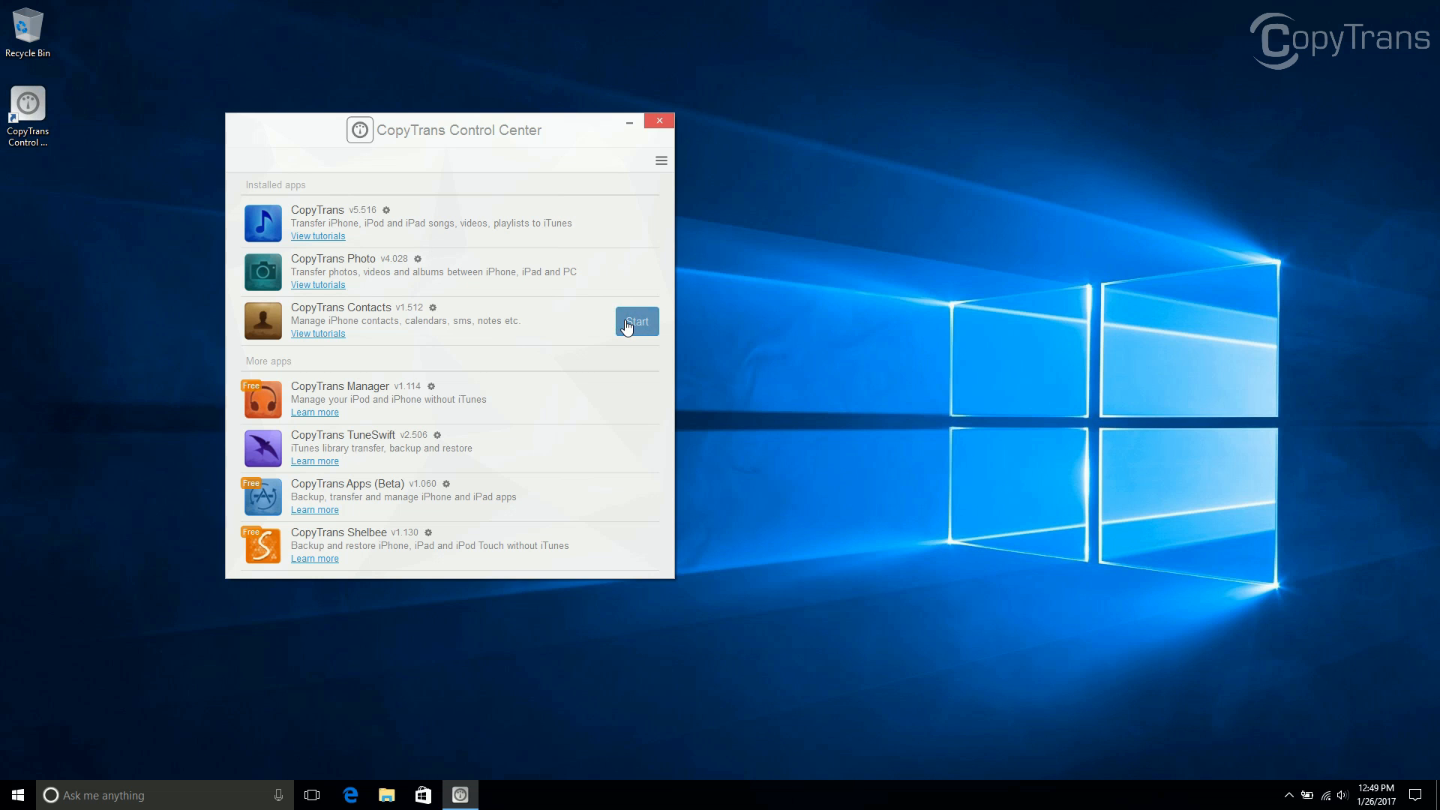
Start CopyTrans Contacts from the Control Center so the iPhone contact list loads
click(636, 323)
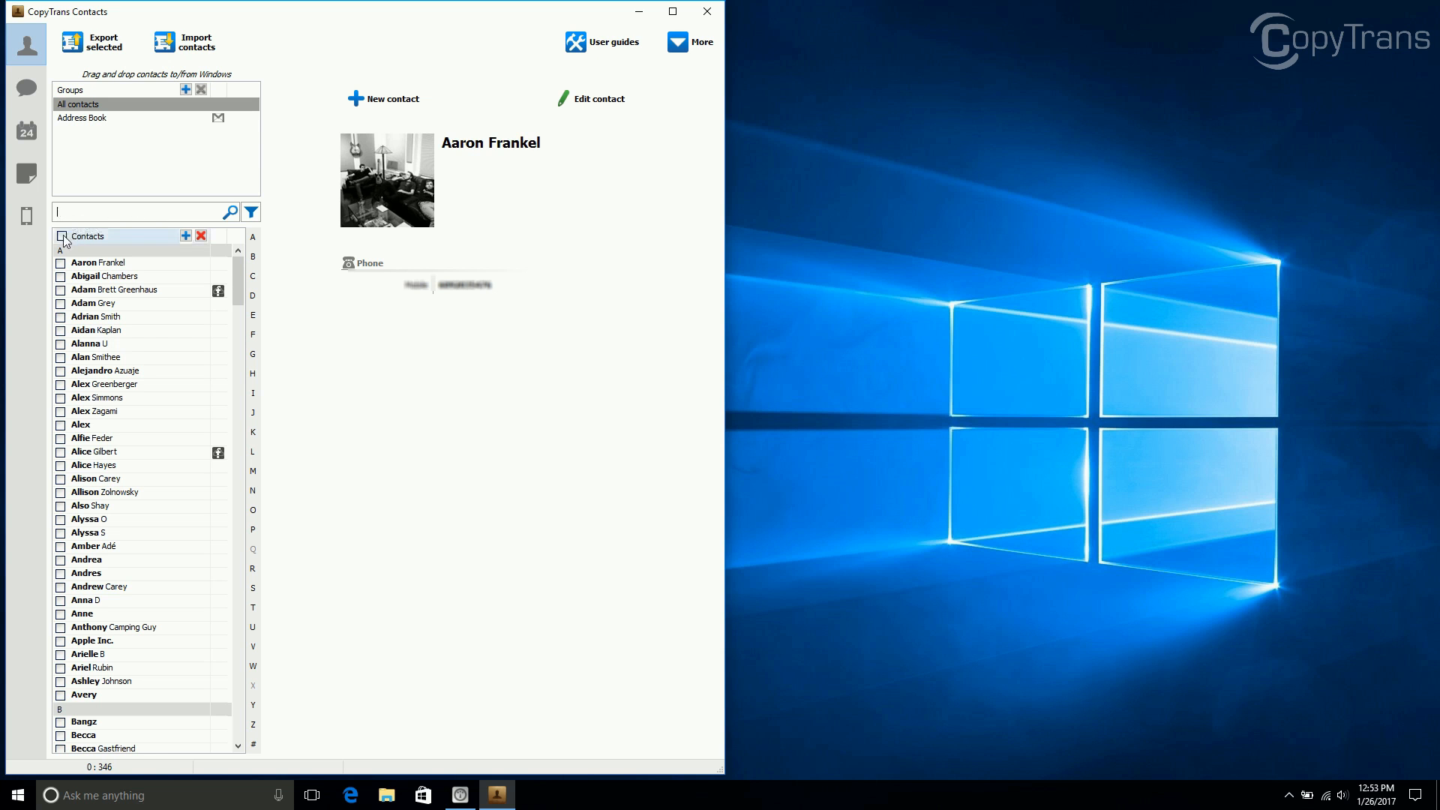
Tick Joelle Van Dyne and Michael Pemulis via search, leaving 2 of 346 contacts selected
click(60, 236)
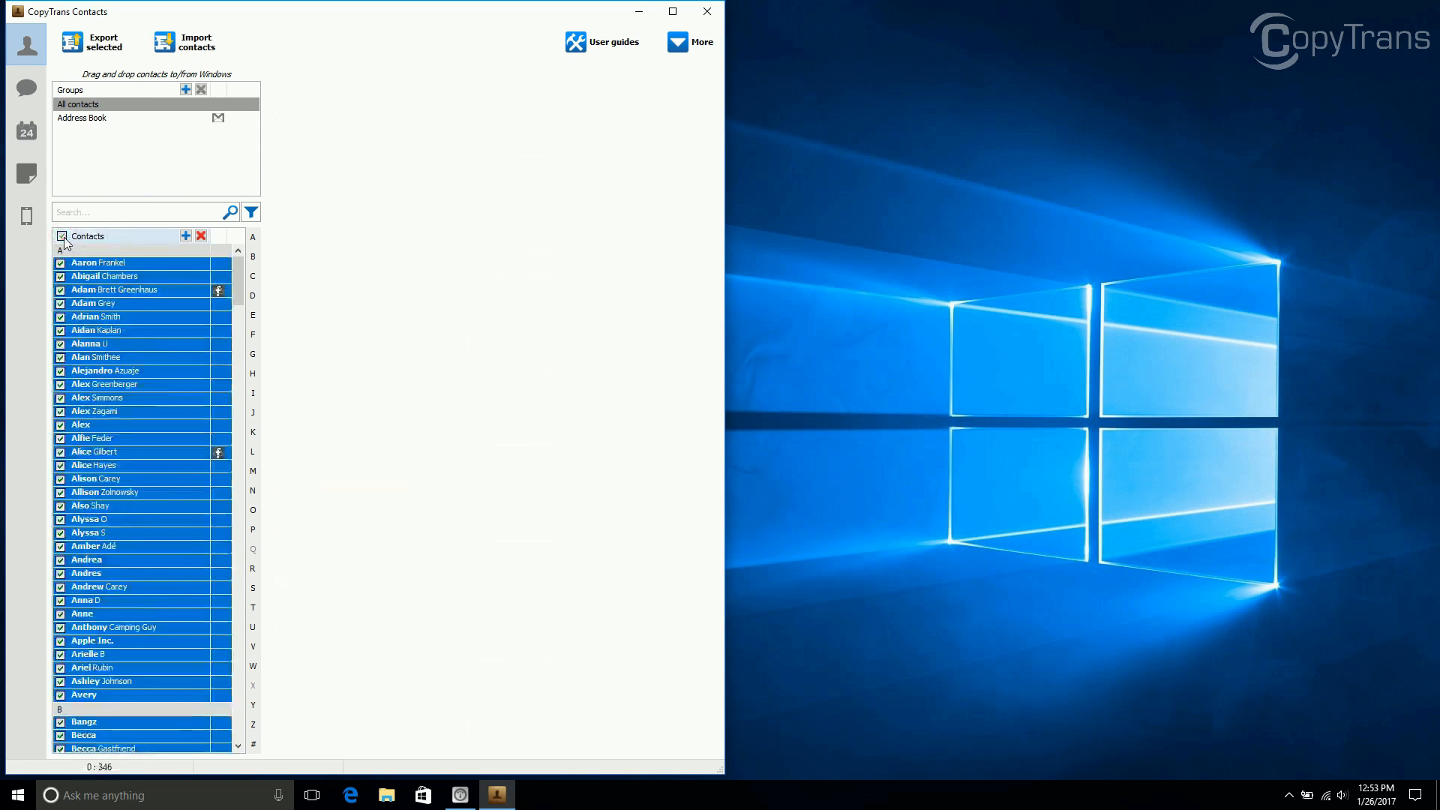
click(62, 235)
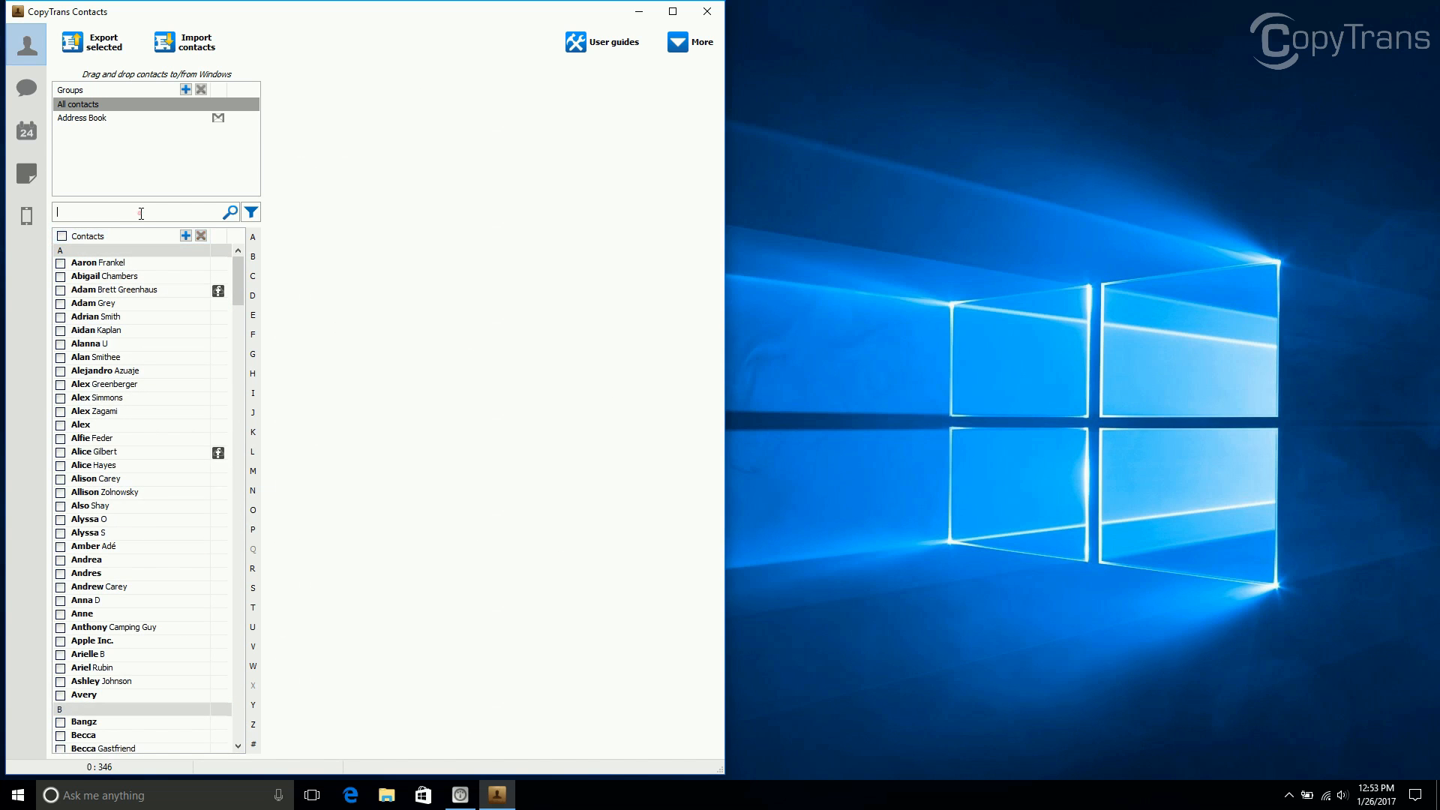
text(joelle)
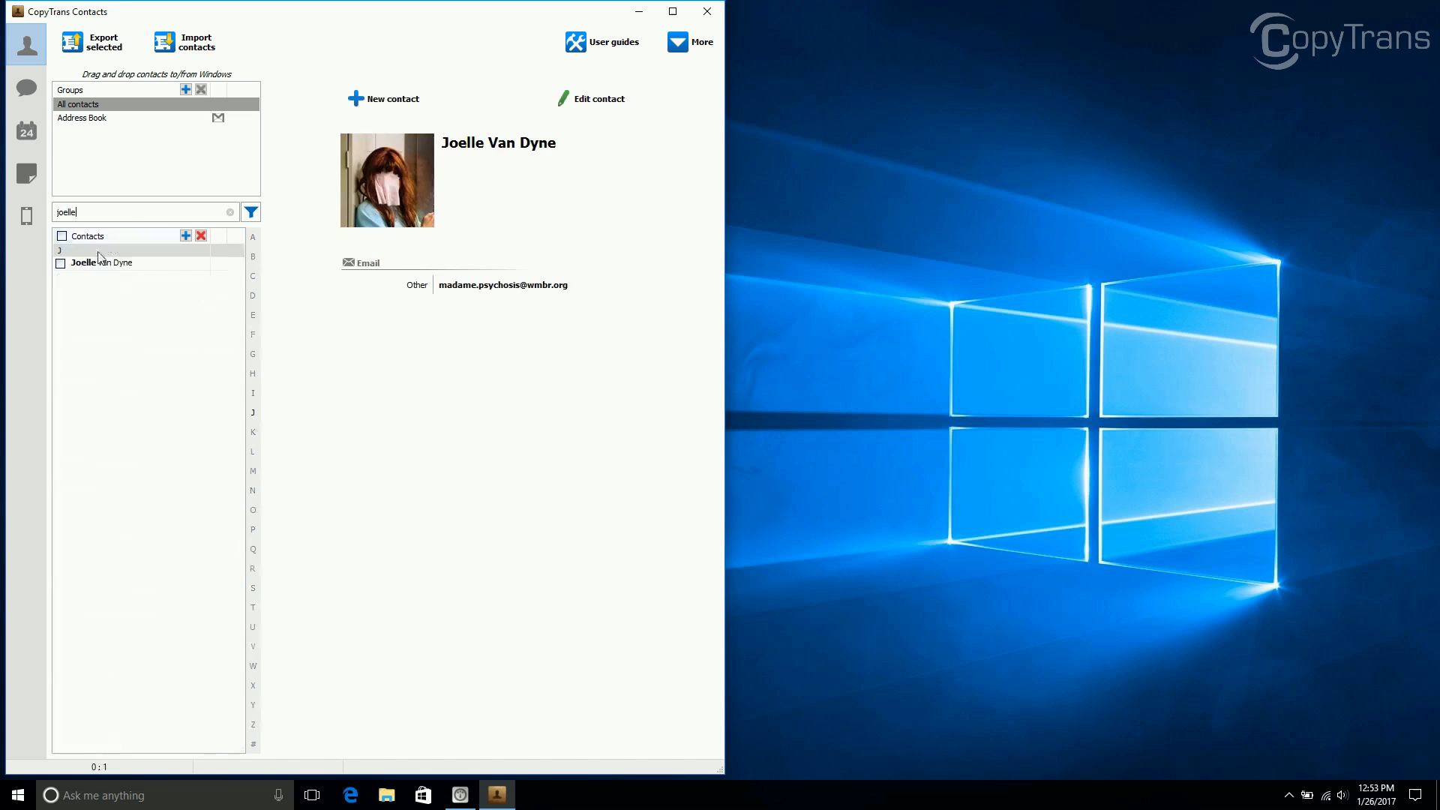
click(60, 262)
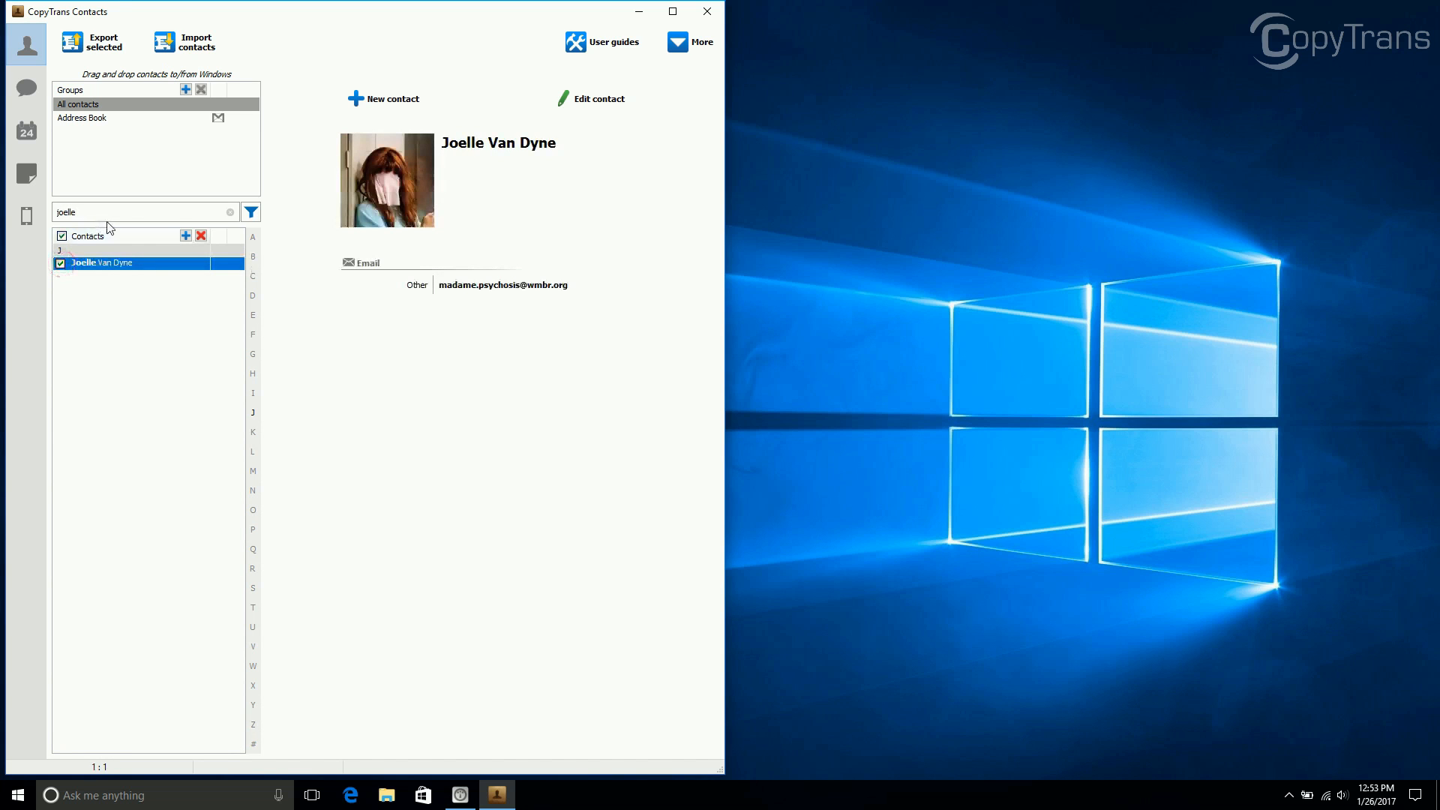
text(pemulis)
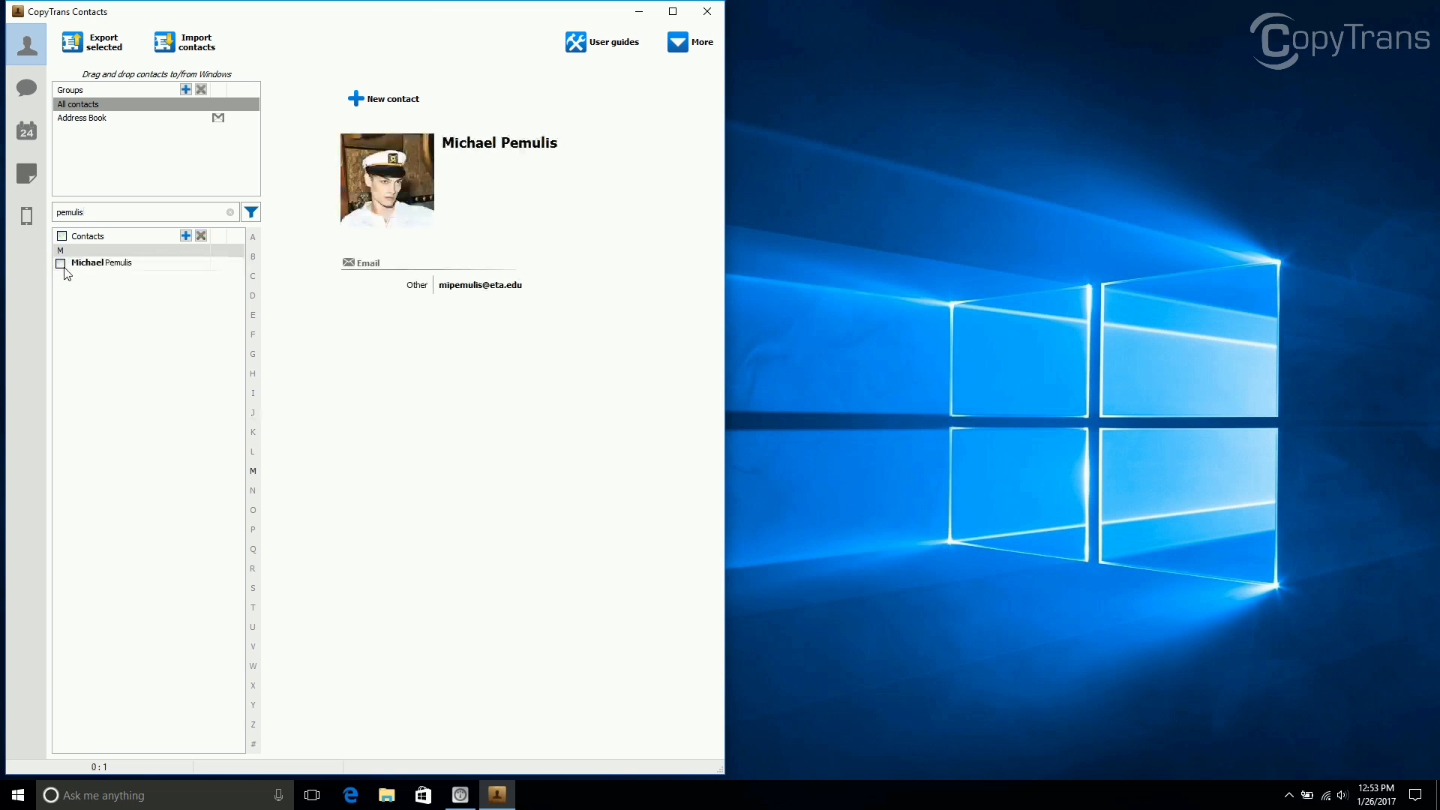
click(60, 263)
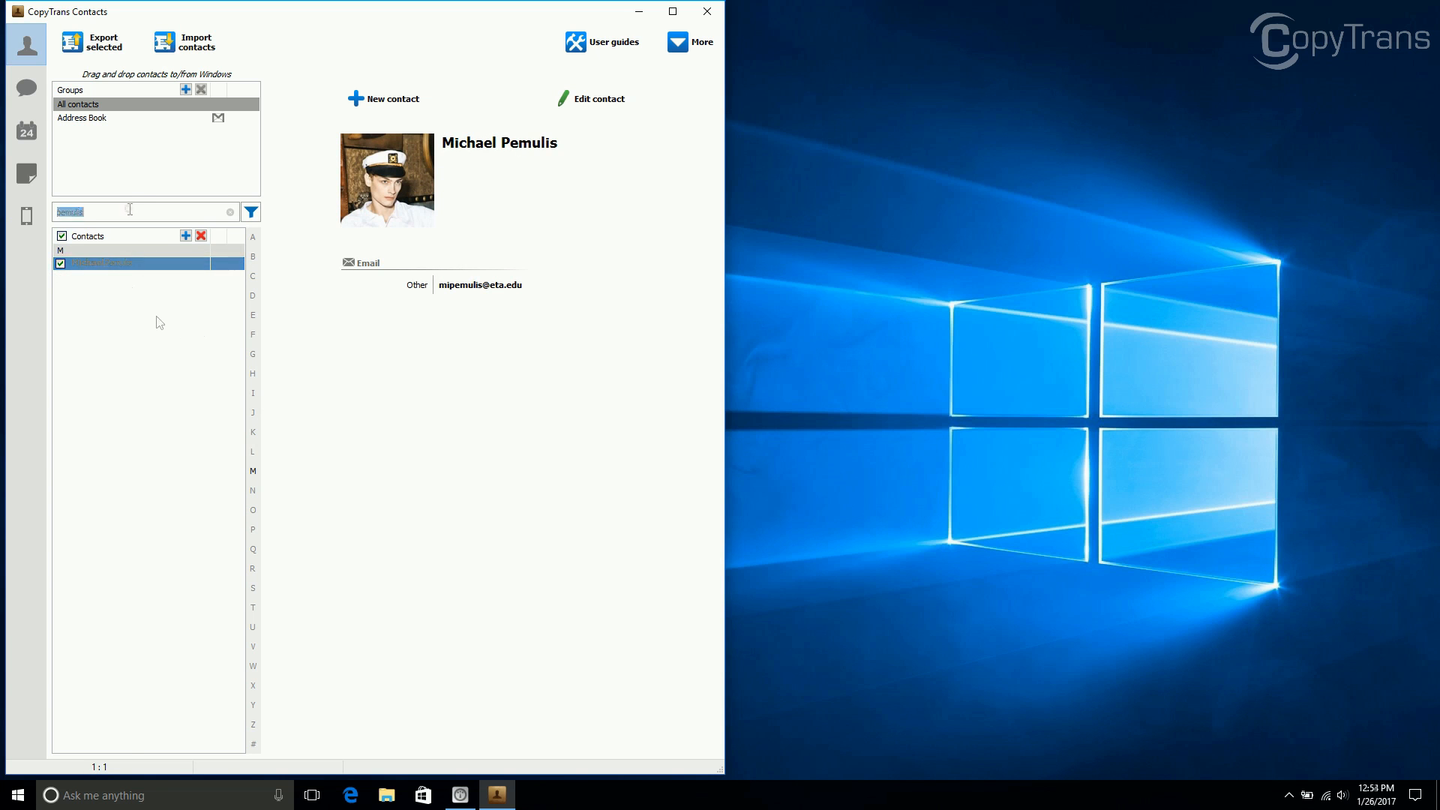
click(229, 212)
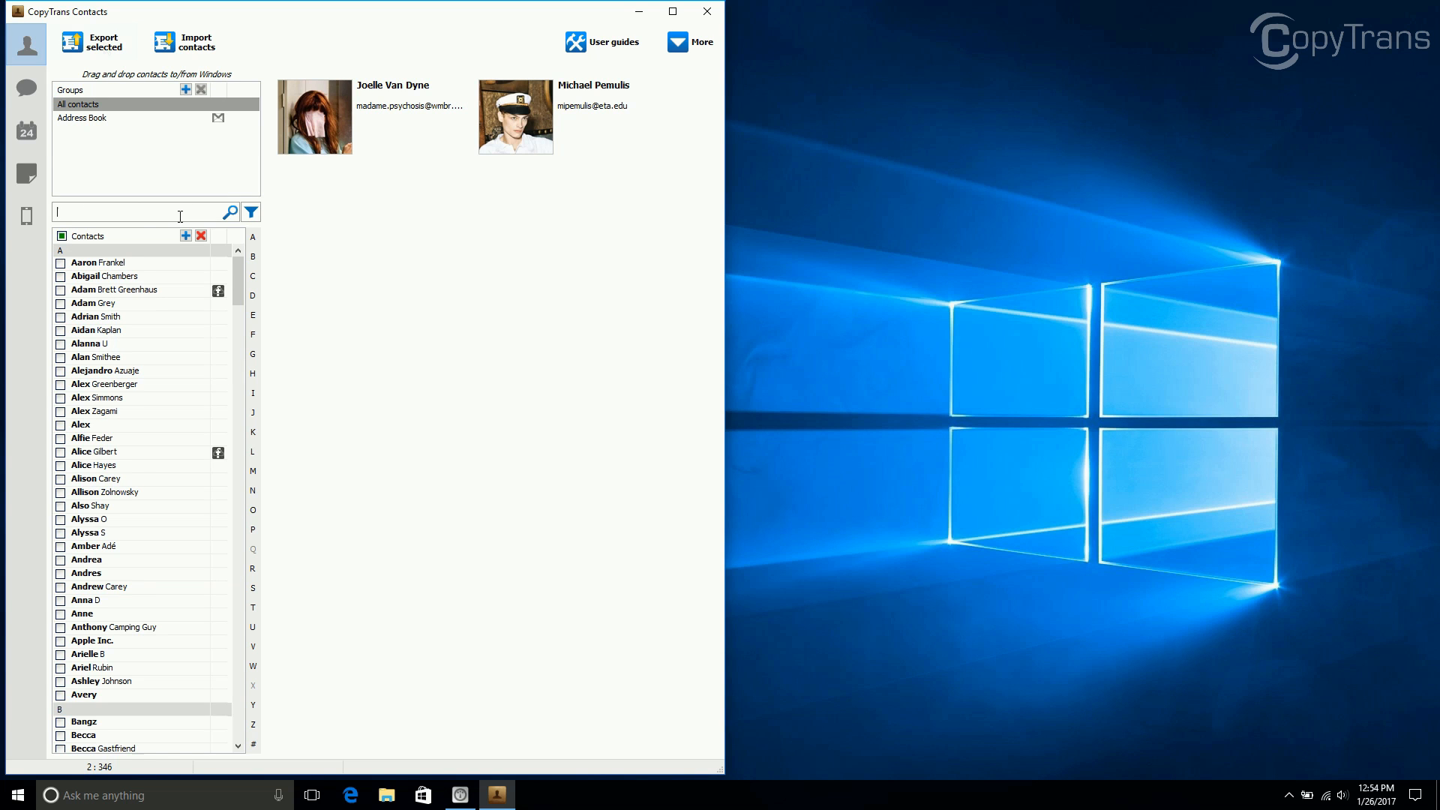
mouse_move(104, 46)
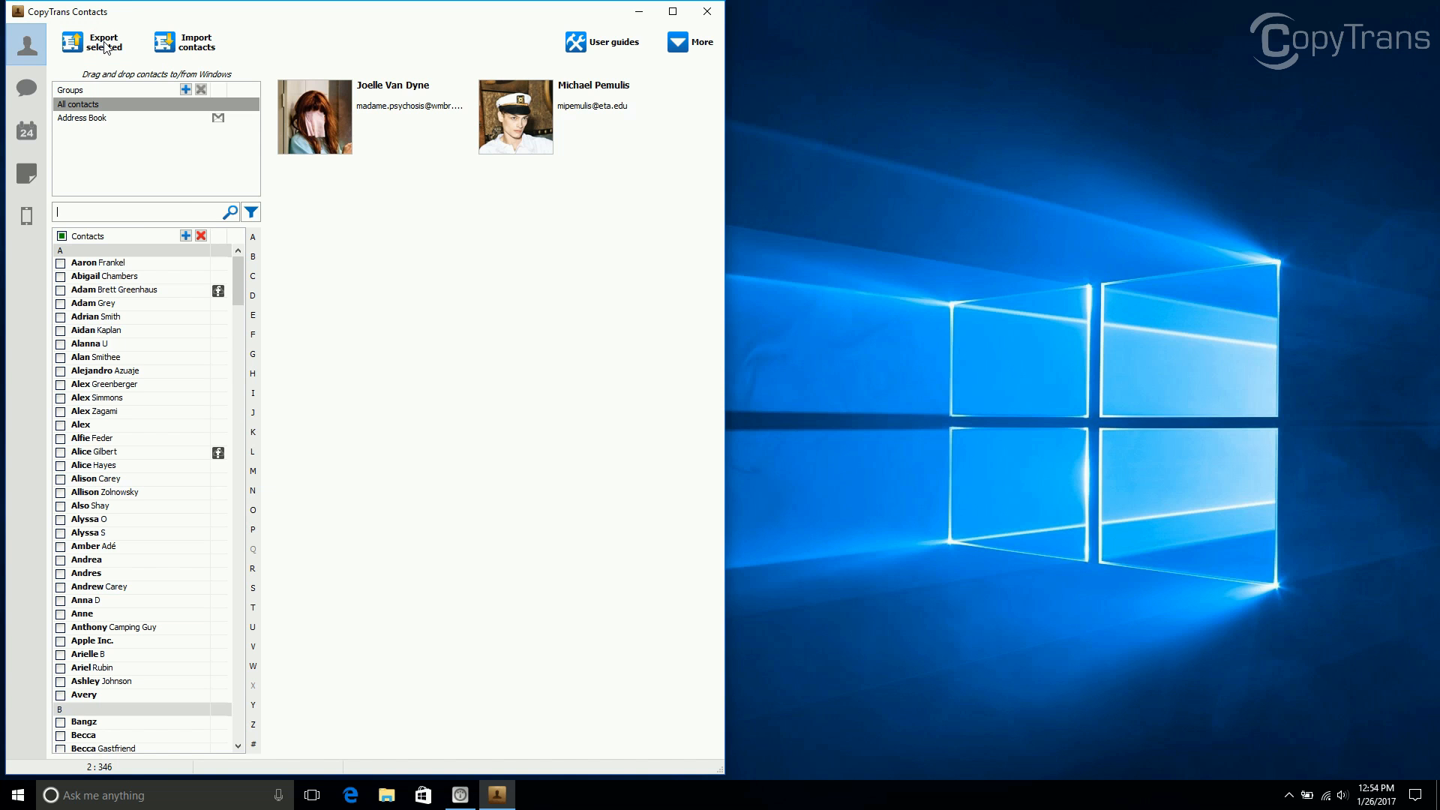
Export the two contacts as a single Outlook.com CSV file to the Desktop
click(104, 42)
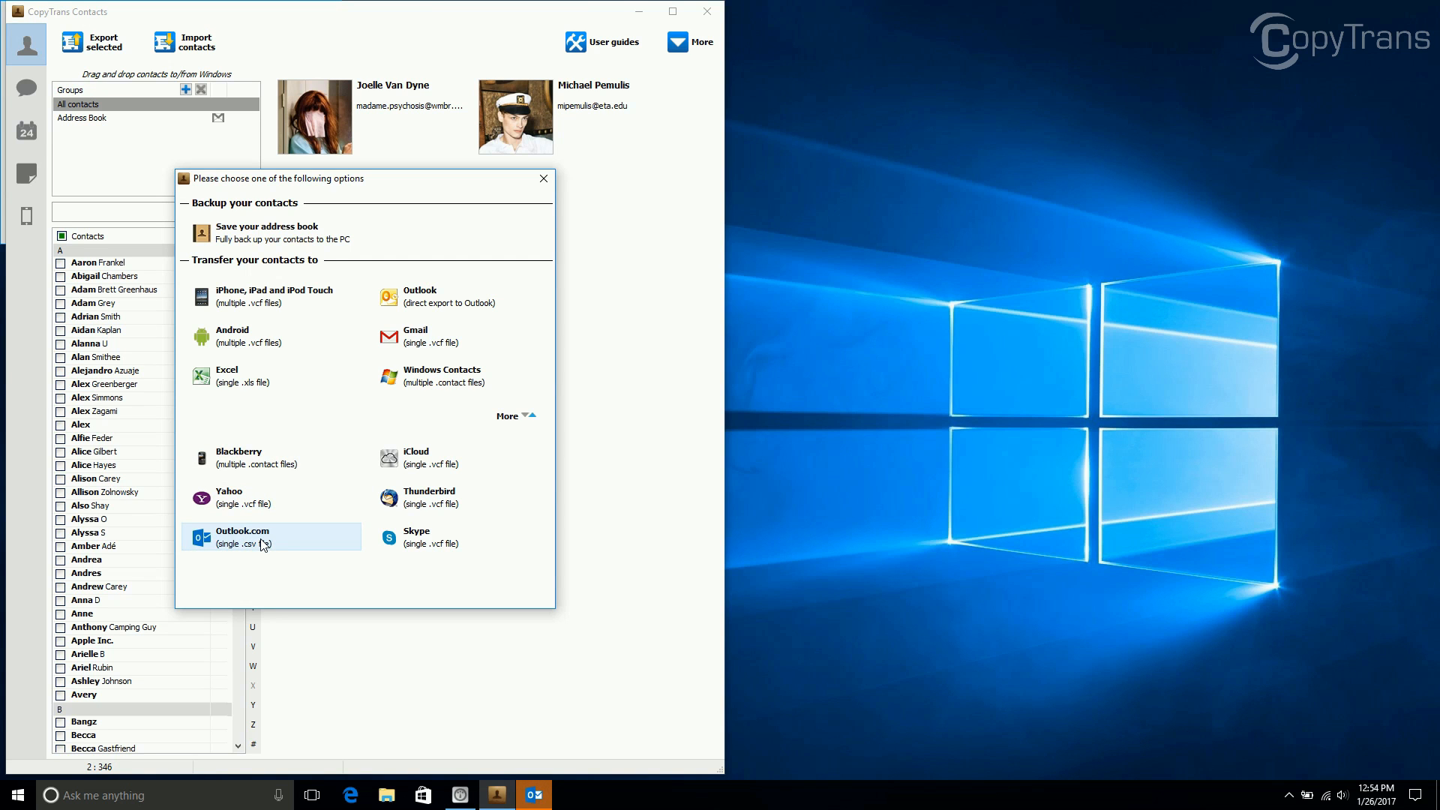
click(241, 537)
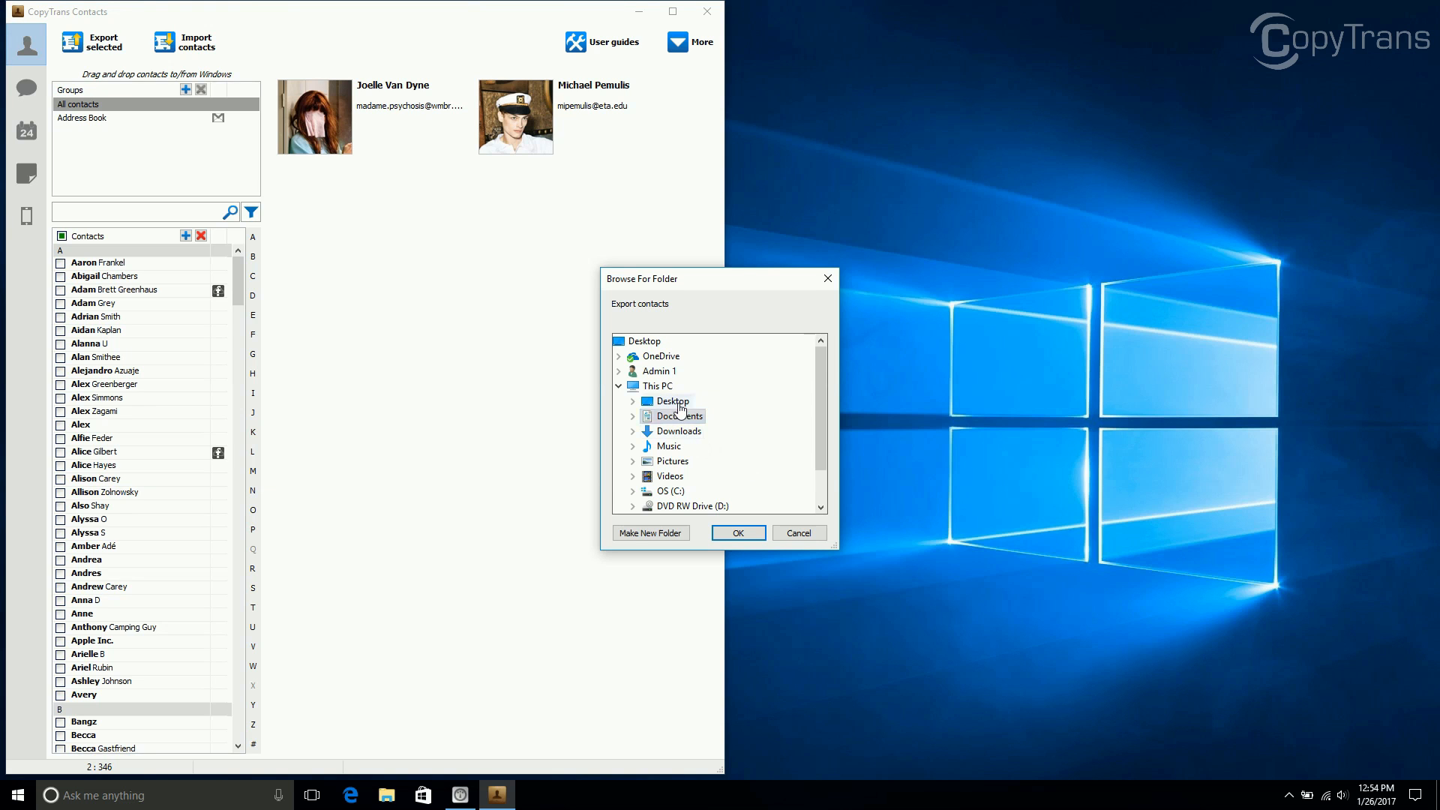
click(672, 400)
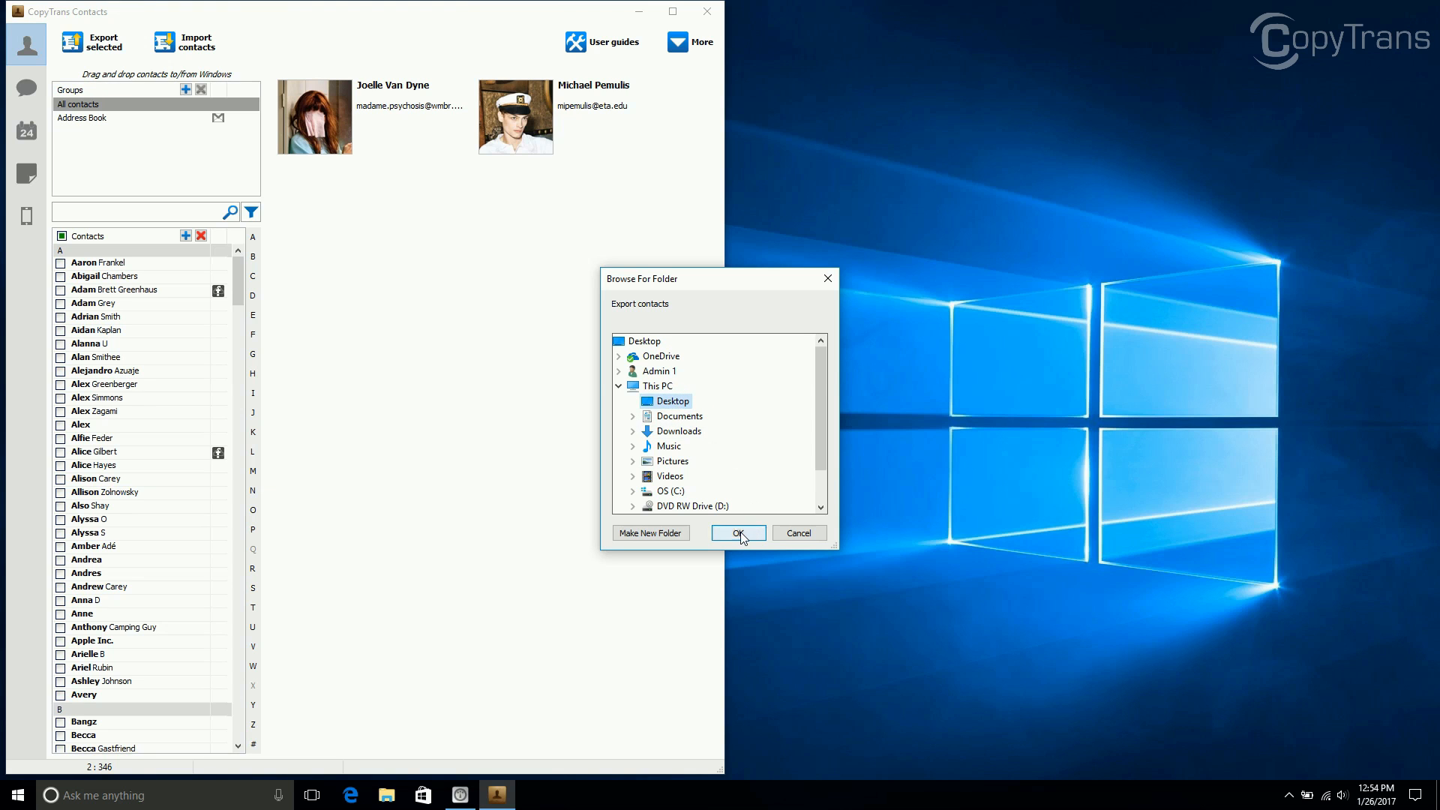
click(738, 532)
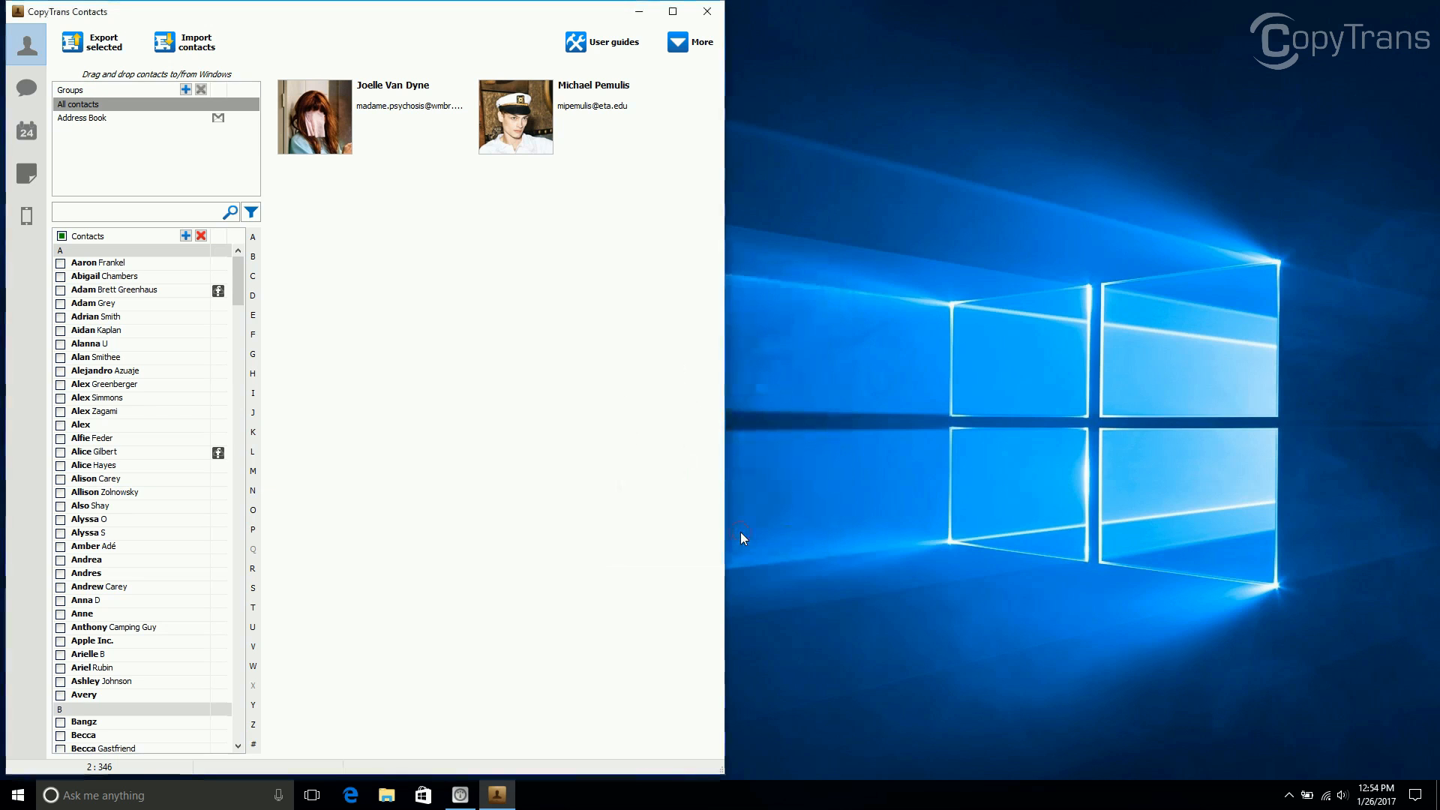
Dismiss the export success message and close CopyTrans Contacts
click(91, 42)
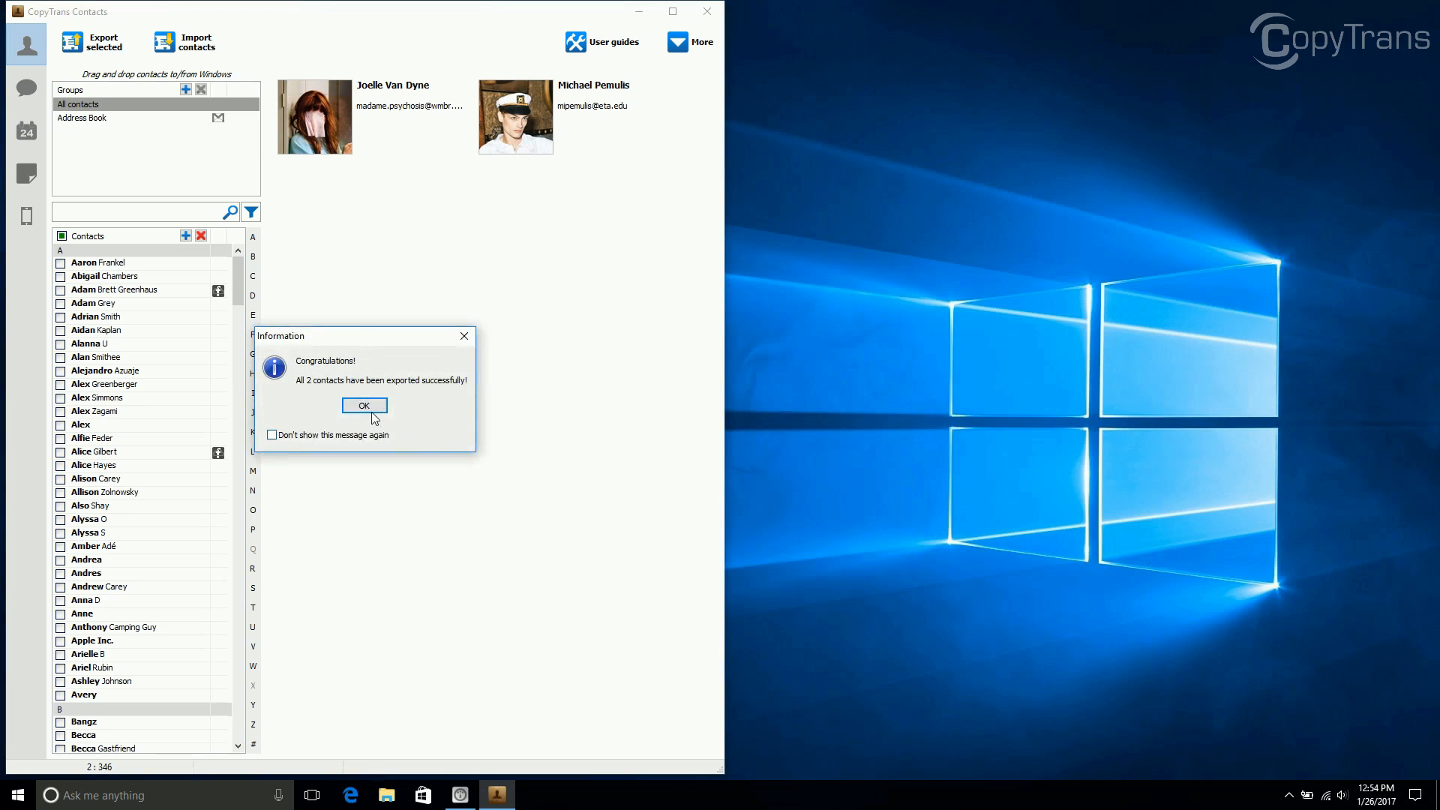
click(363, 405)
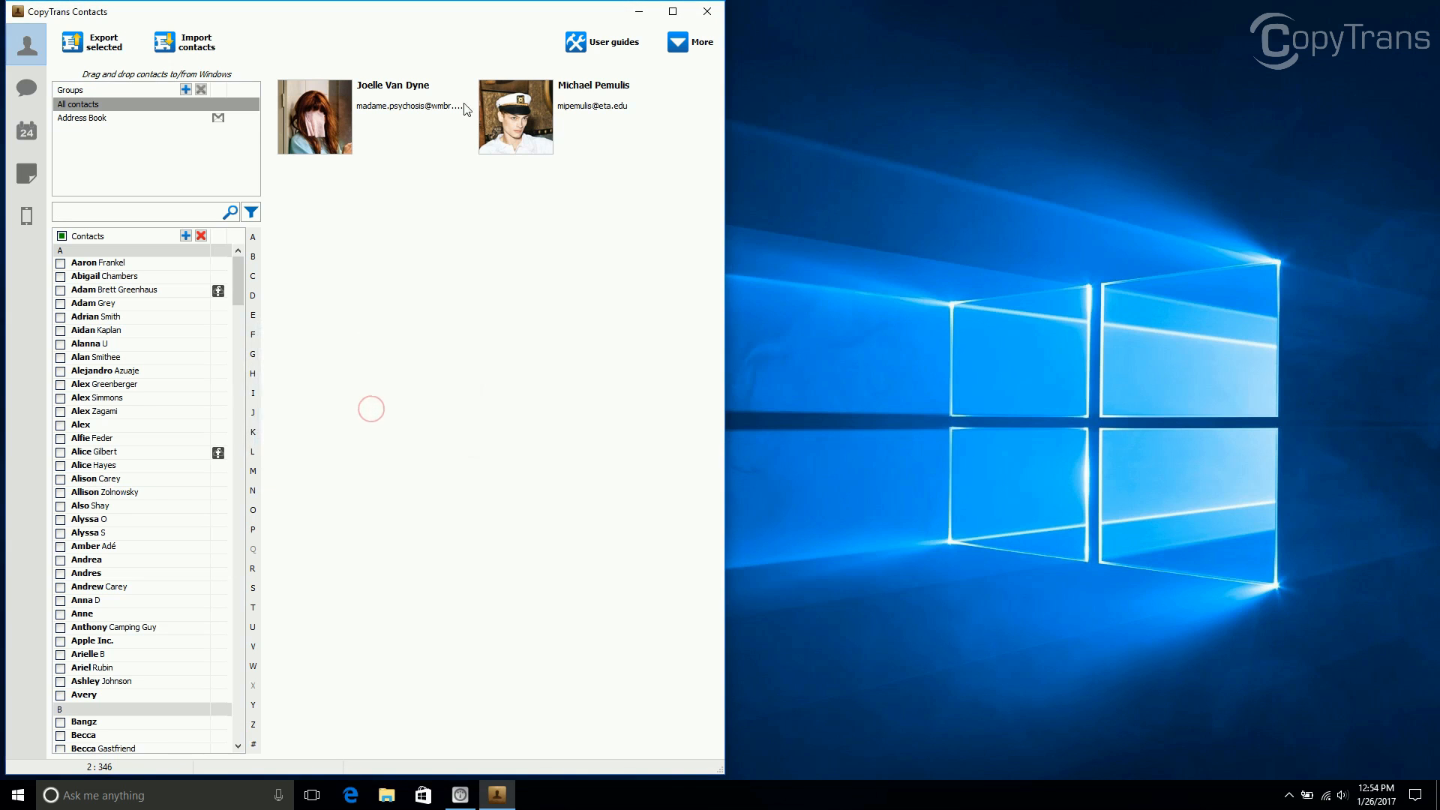
click(706, 10)
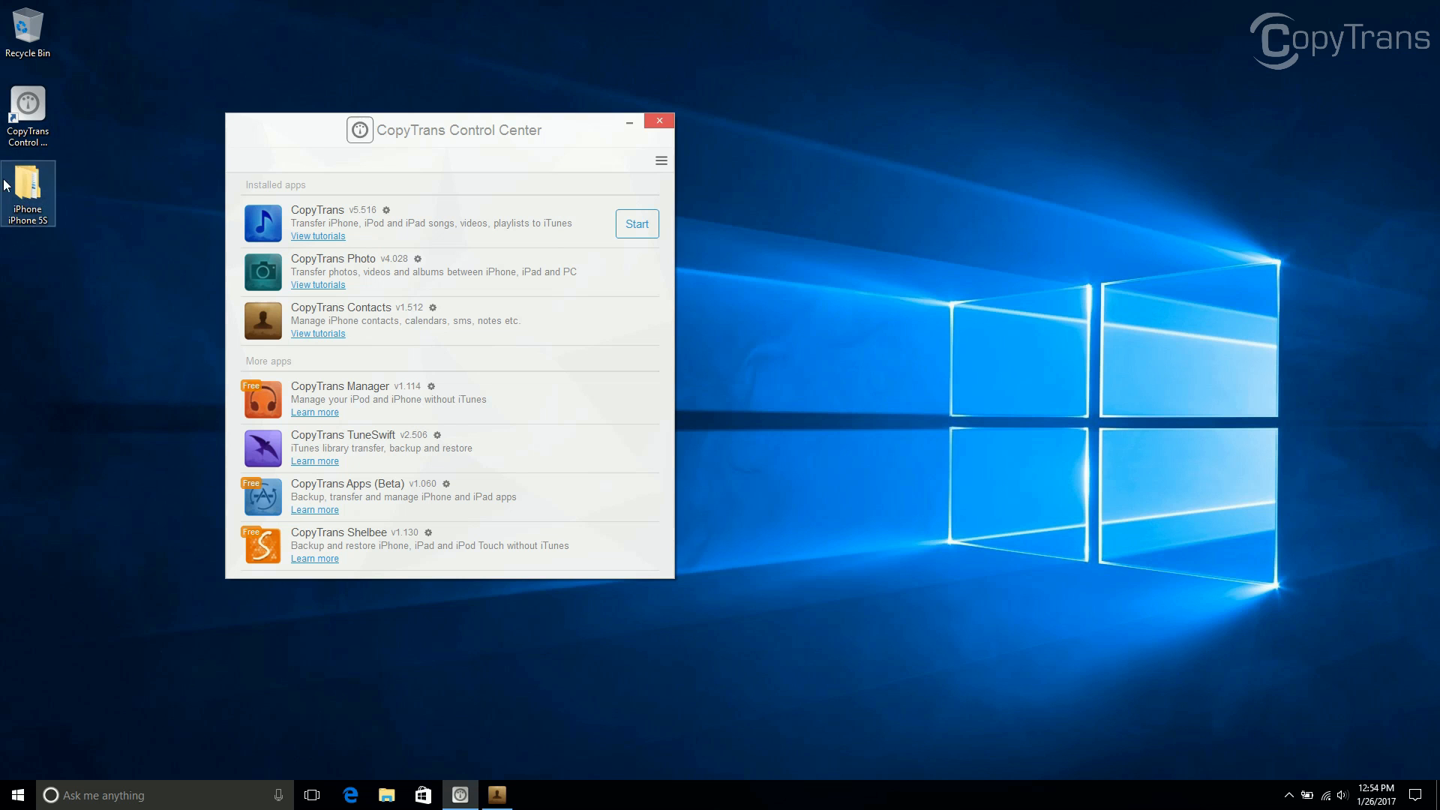
Switch to Outlook.com in Chrome and go from Mail to the People contact list
click(533, 795)
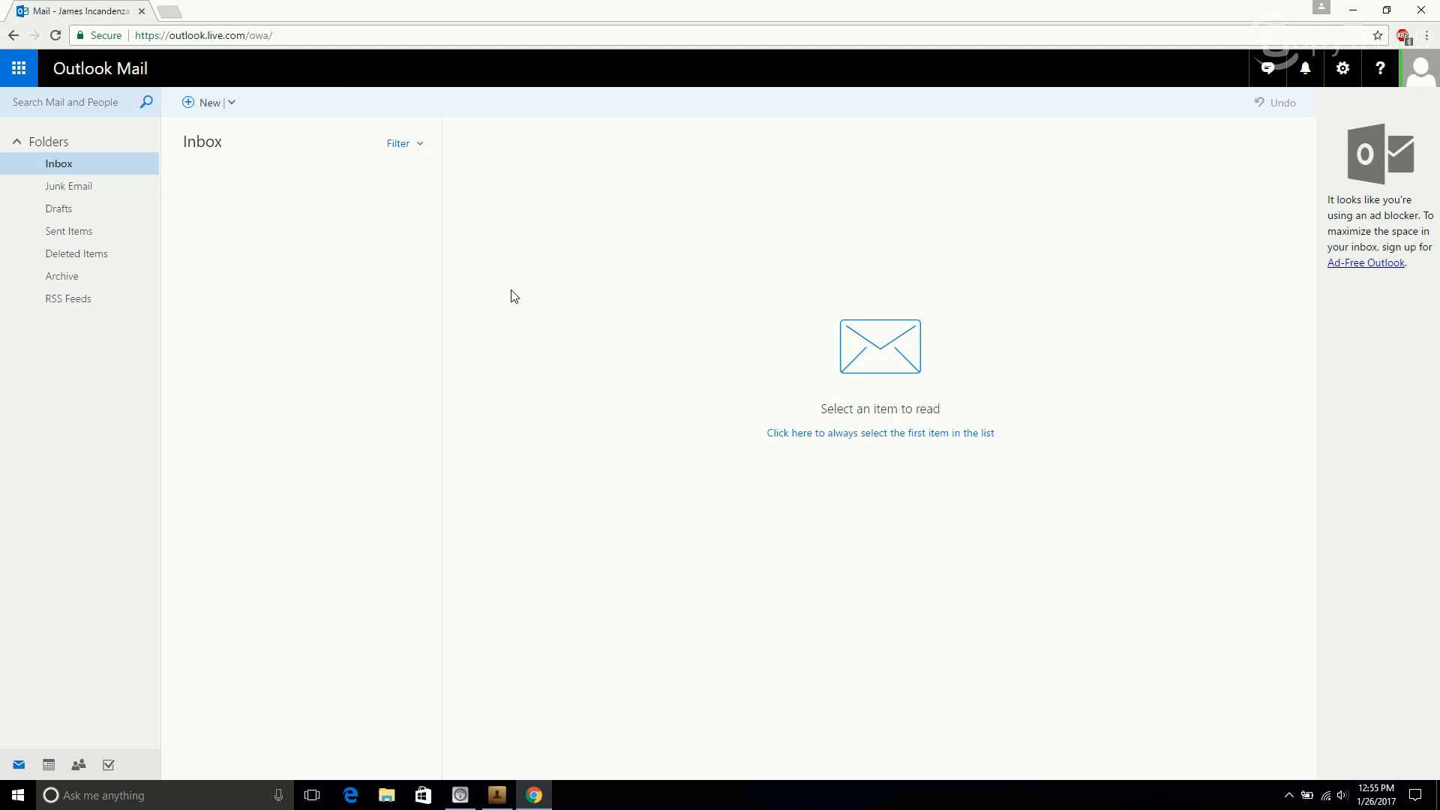
mouse_move(422, 292)
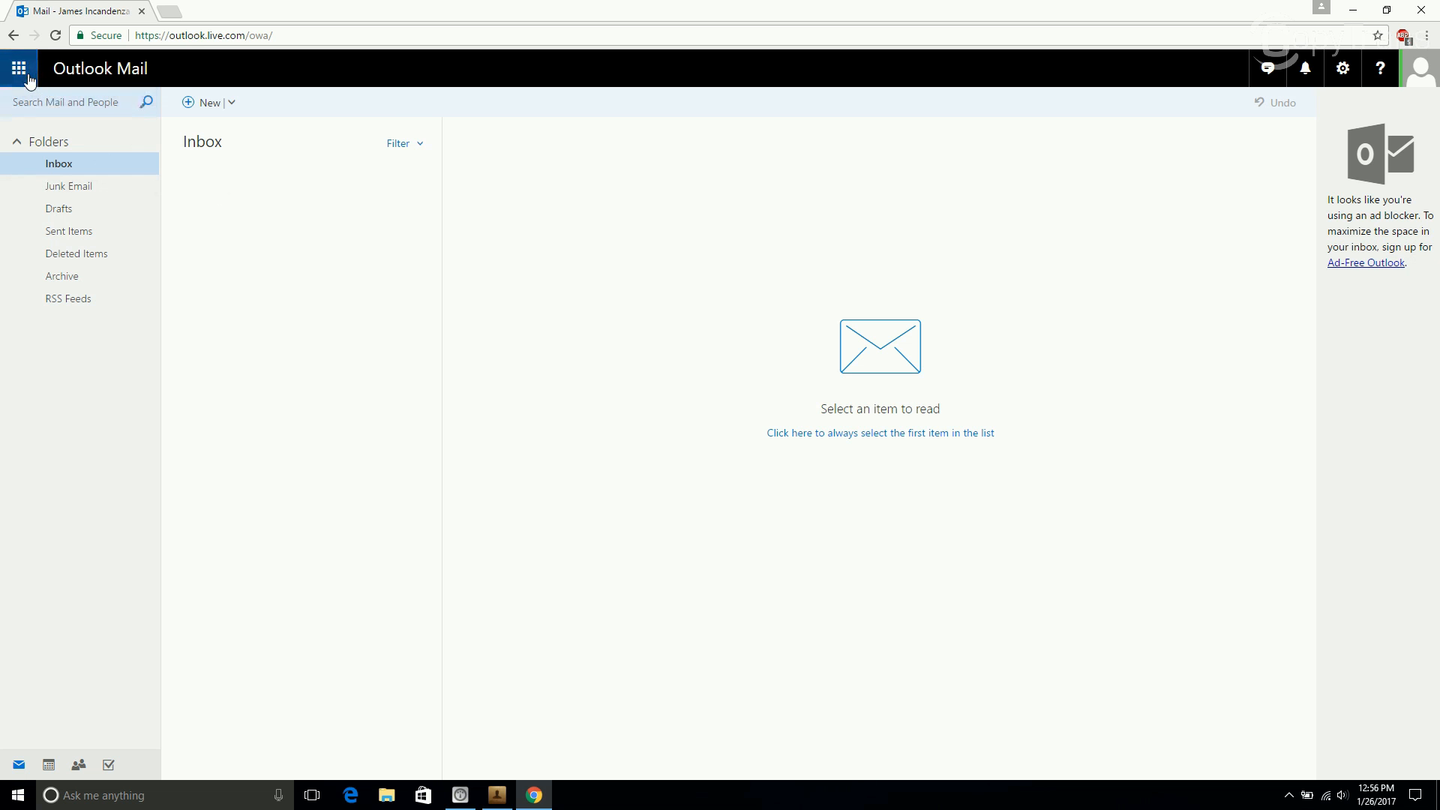
click(18, 67)
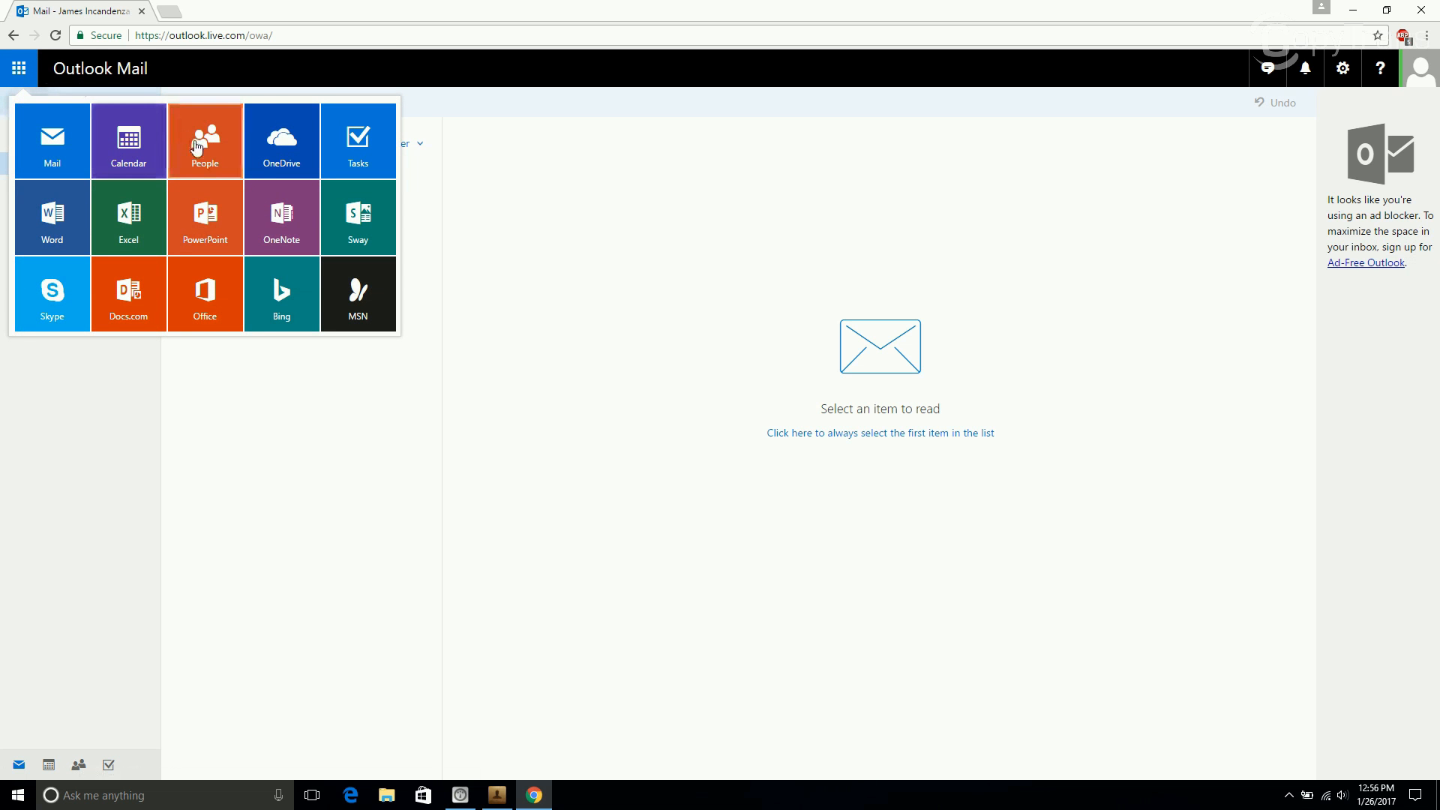
click(205, 141)
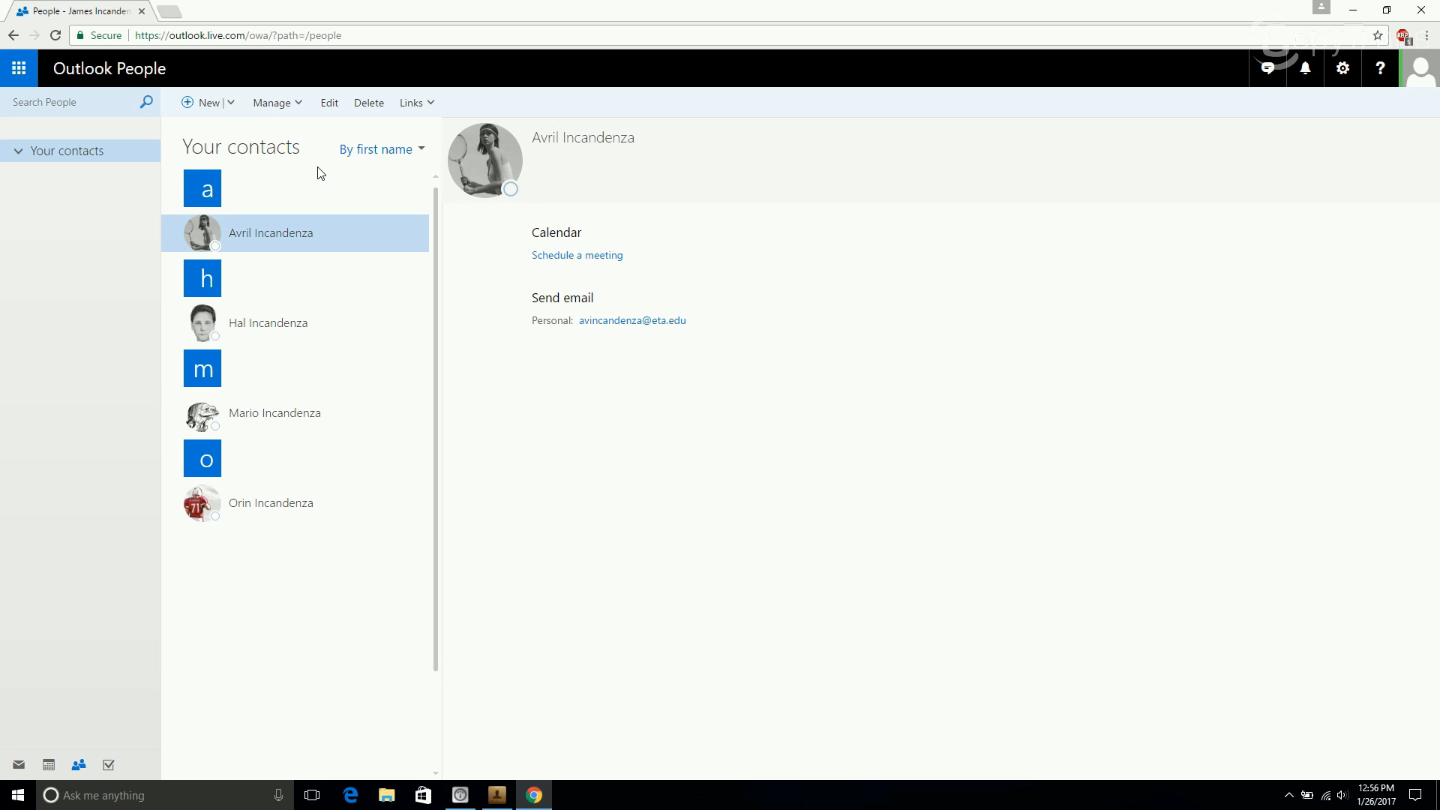
mouse_move(273, 102)
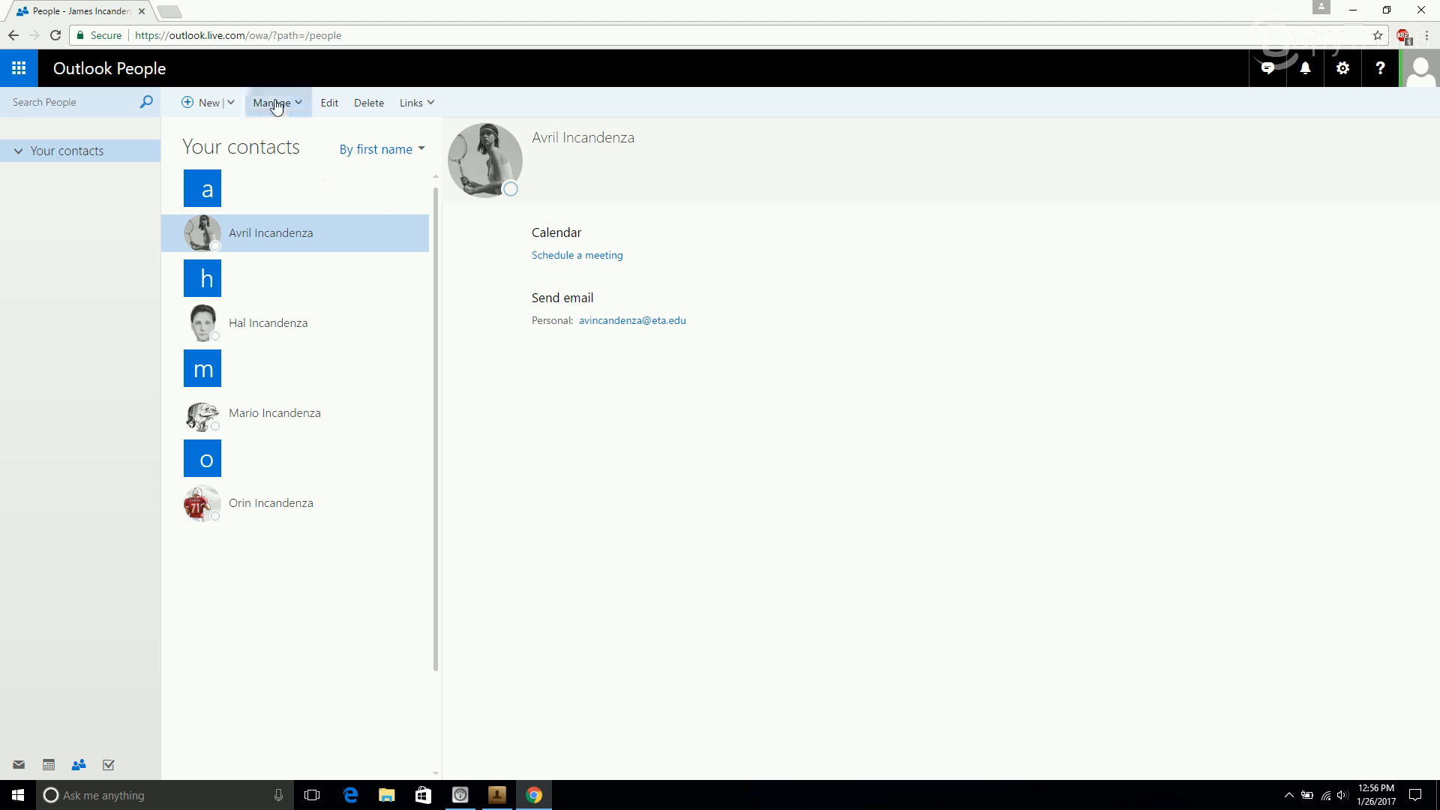
Start an import of contacts via Manage, choosing Gmail as the CSV source
click(273, 102)
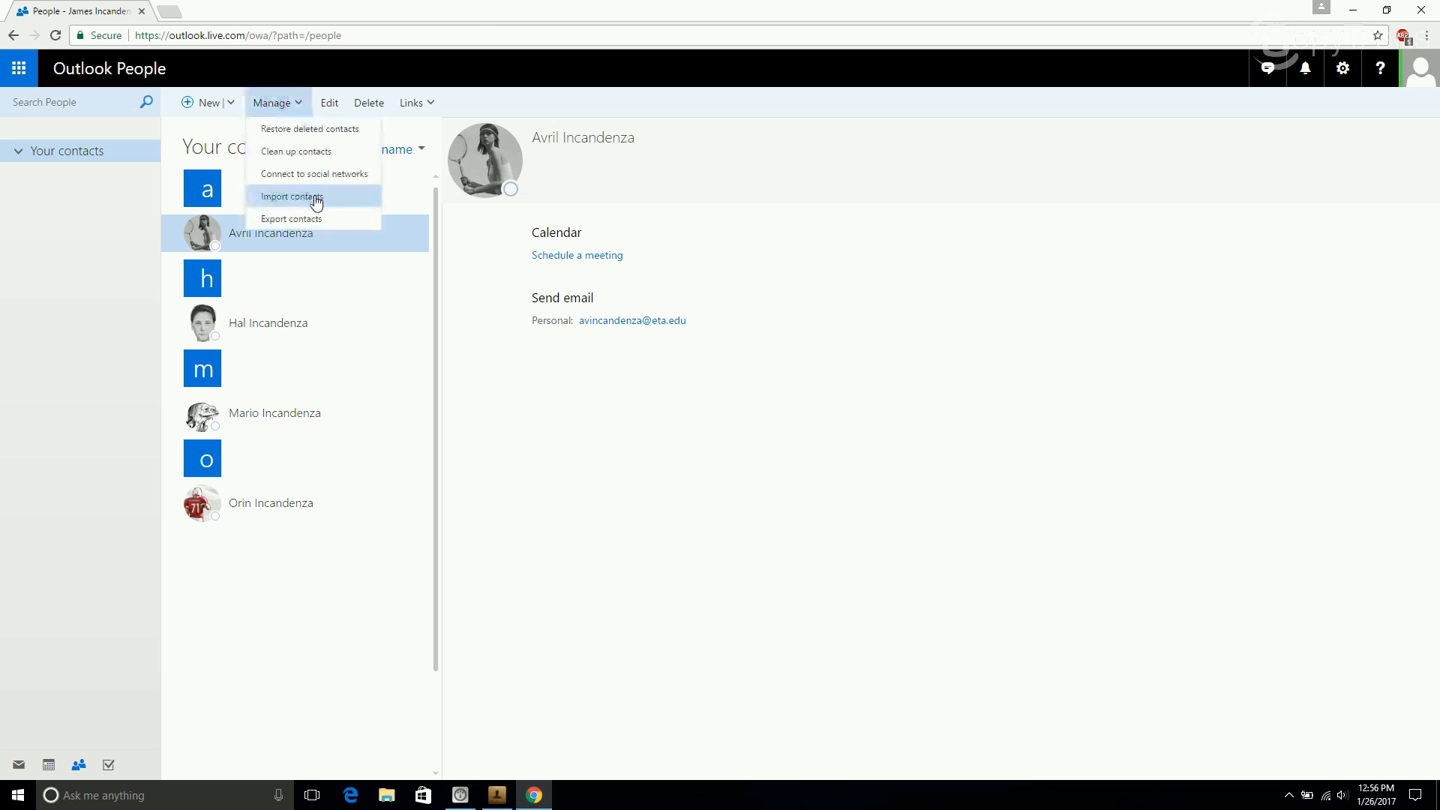
click(291, 195)
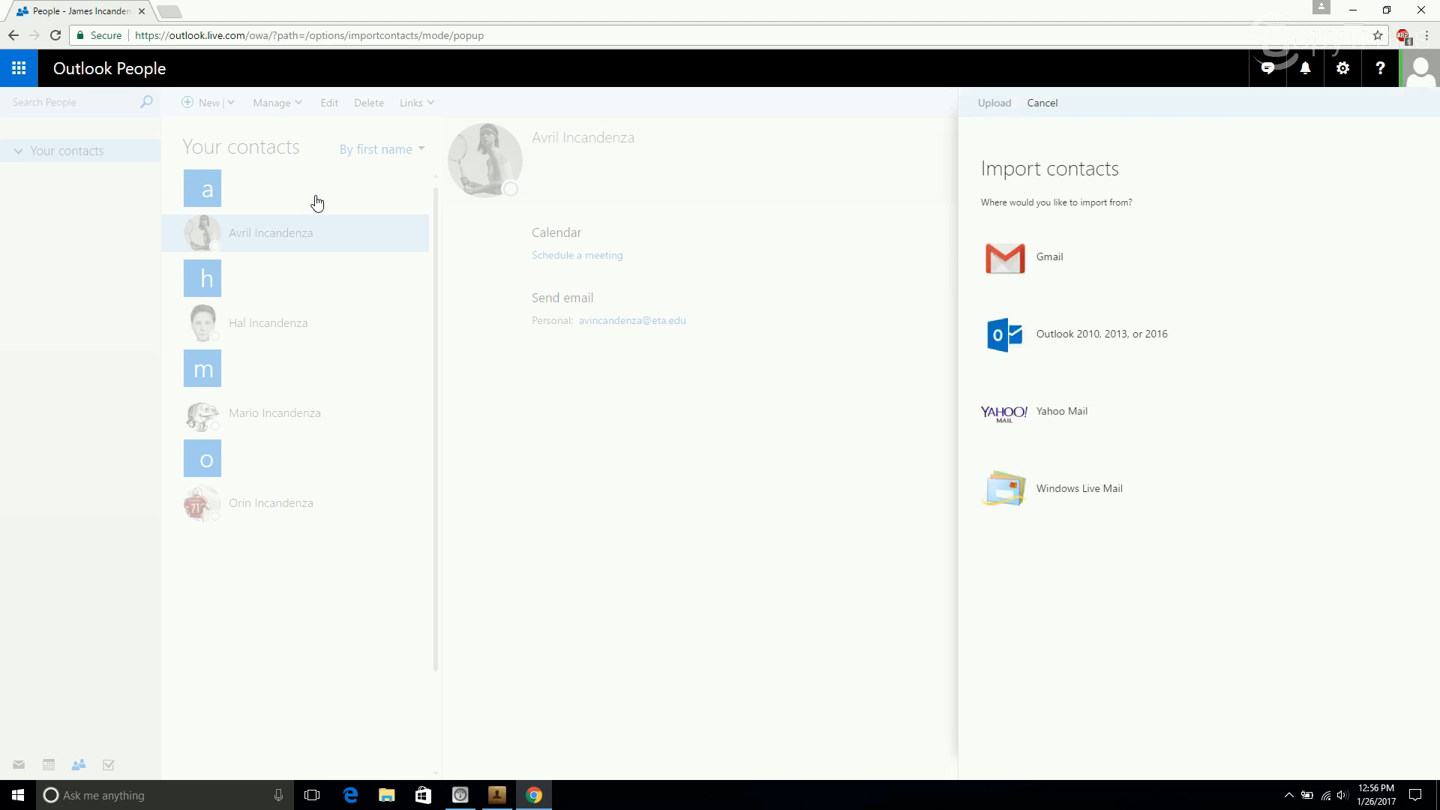
mouse_move(408, 223)
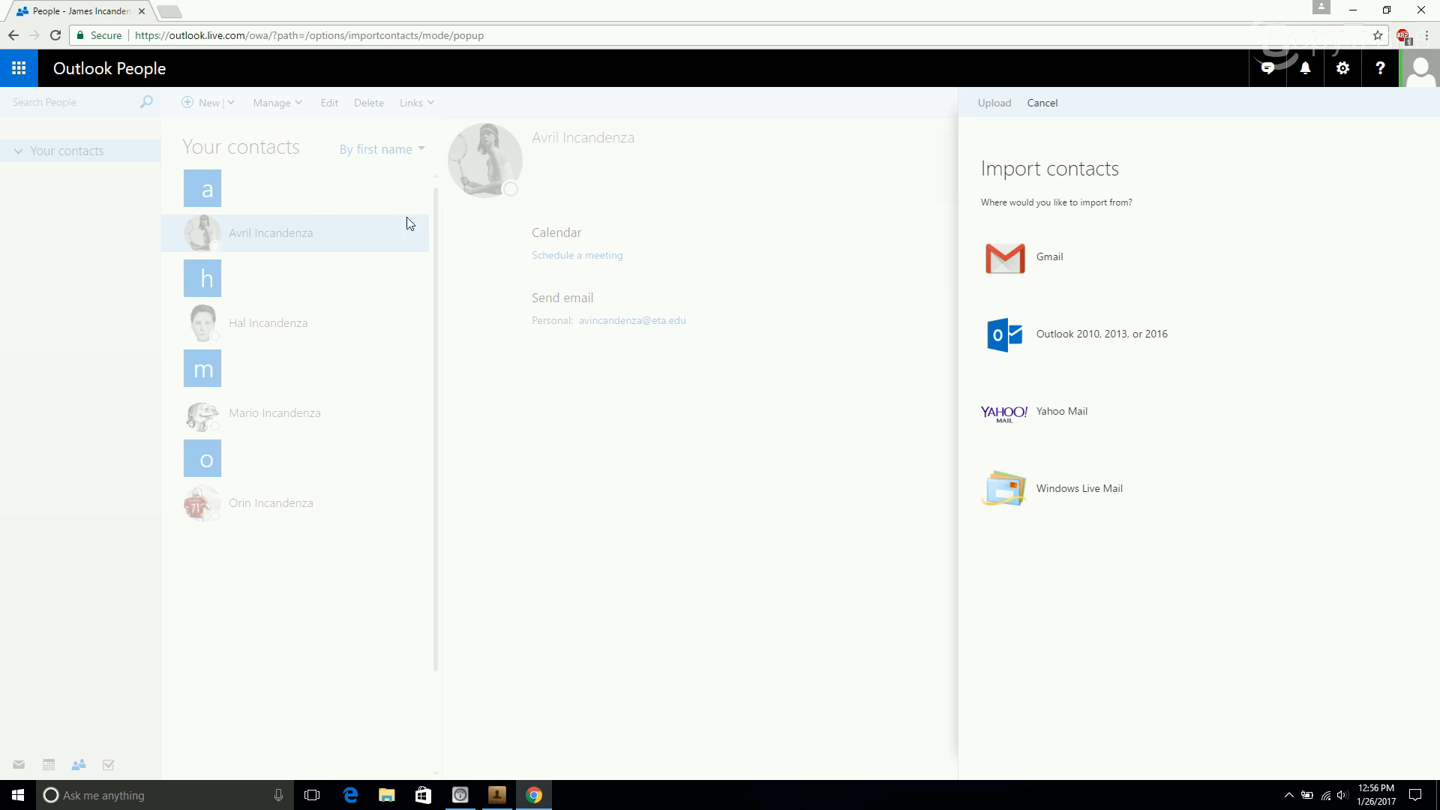
mouse_move(1053, 266)
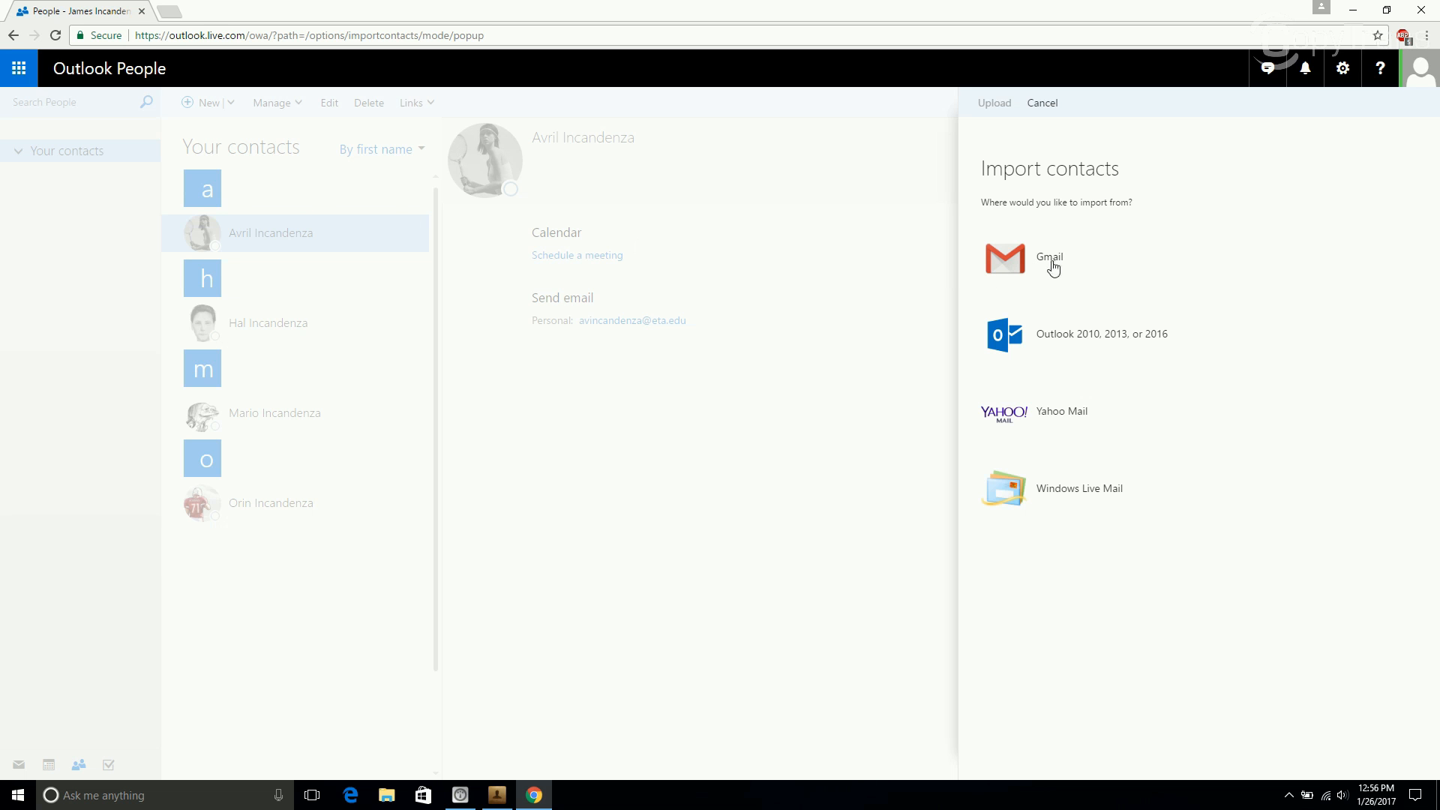
click(1048, 257)
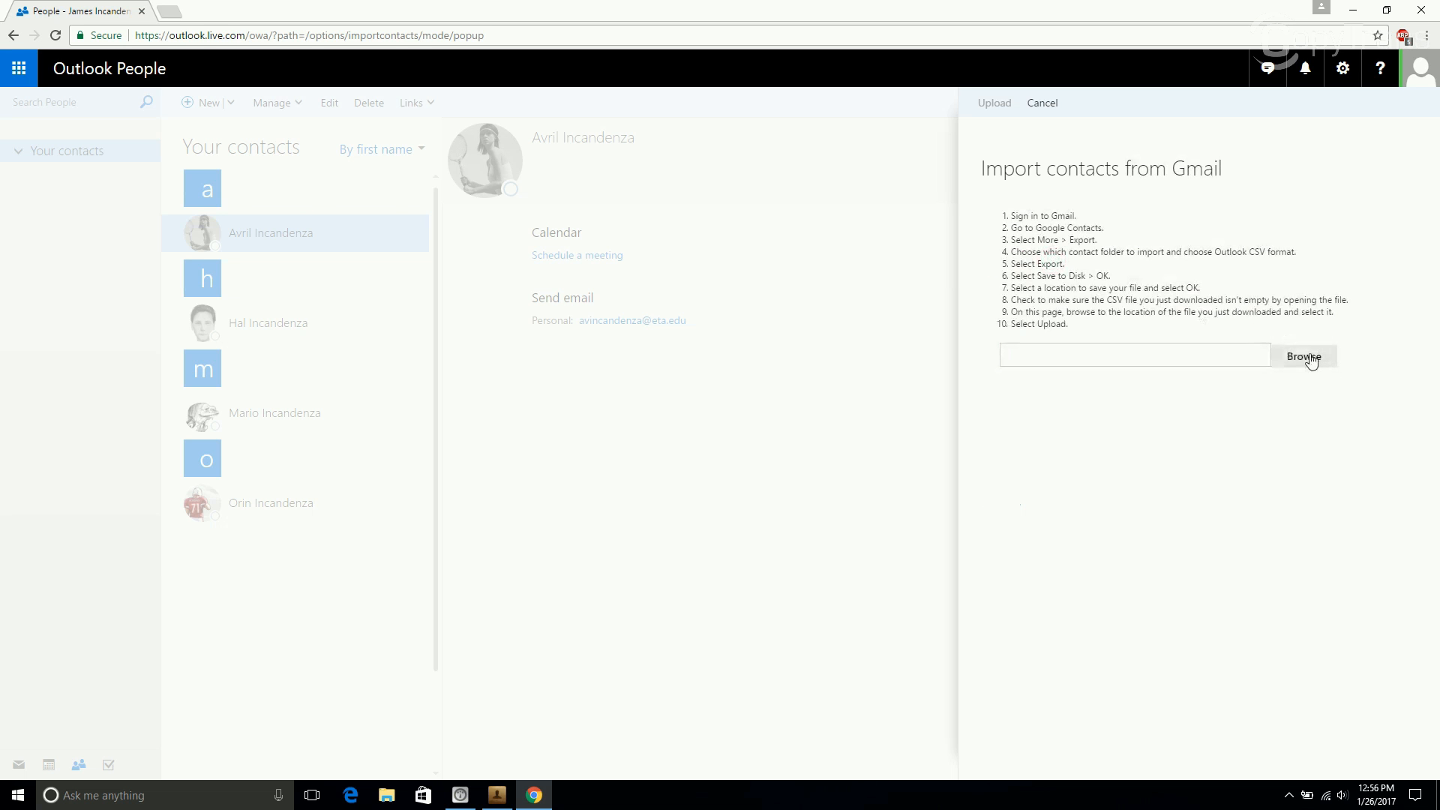
Select the iPhone iPhone 5S Outlook.com CSV from the Contacts folder as the import file
click(1302, 357)
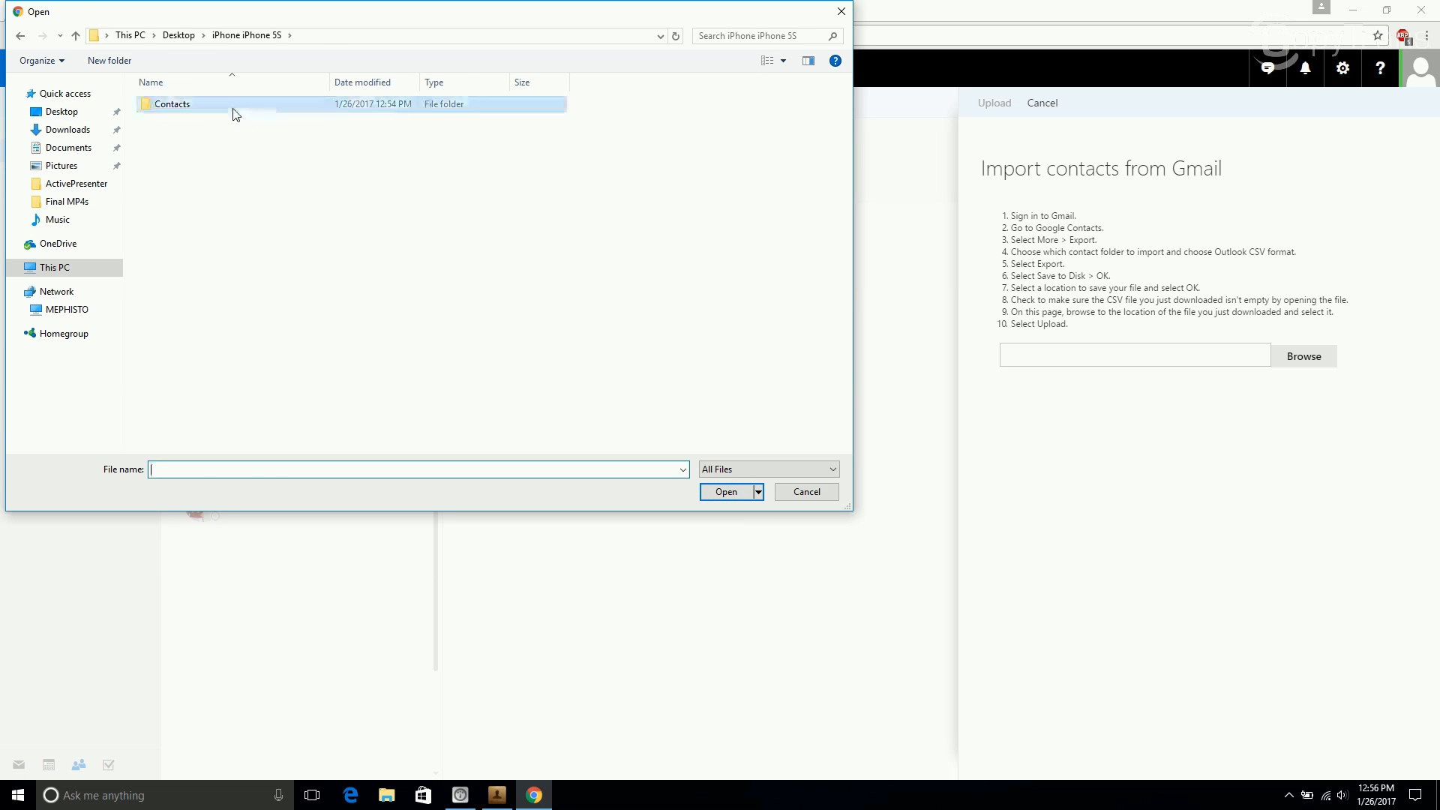
double_click(171, 103)
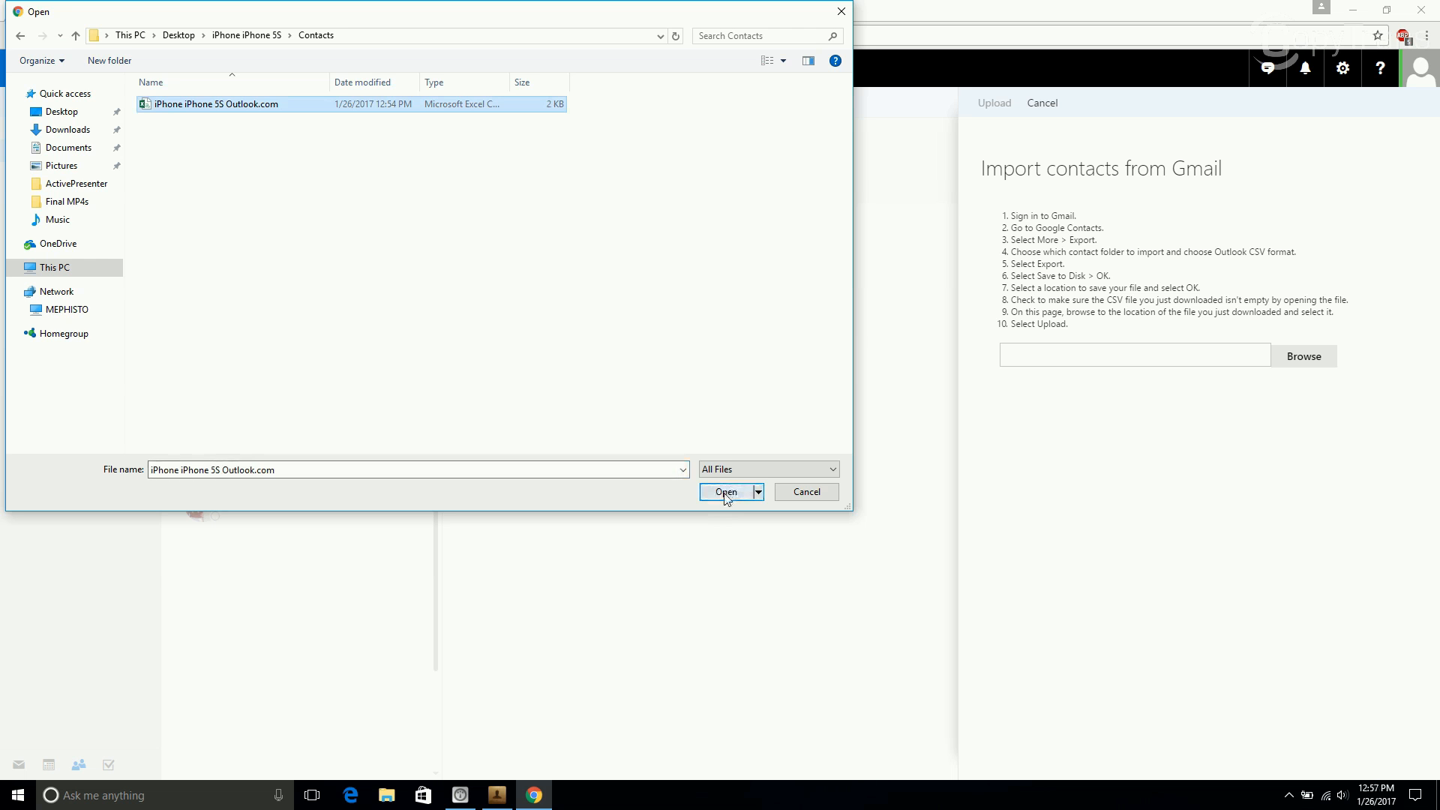
click(726, 492)
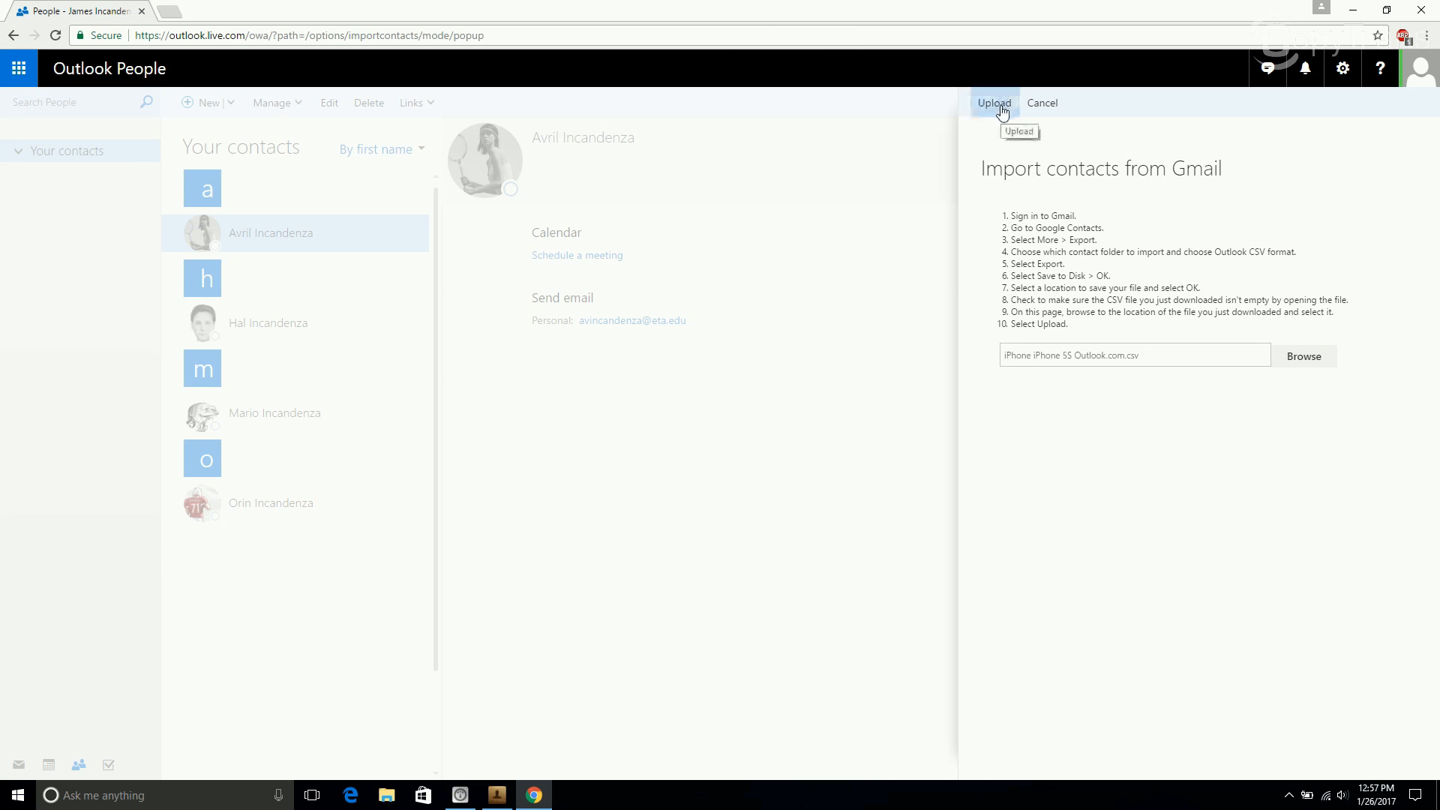
Upload the CSV, importing its 2 contacts, and dismiss the success pane
click(993, 102)
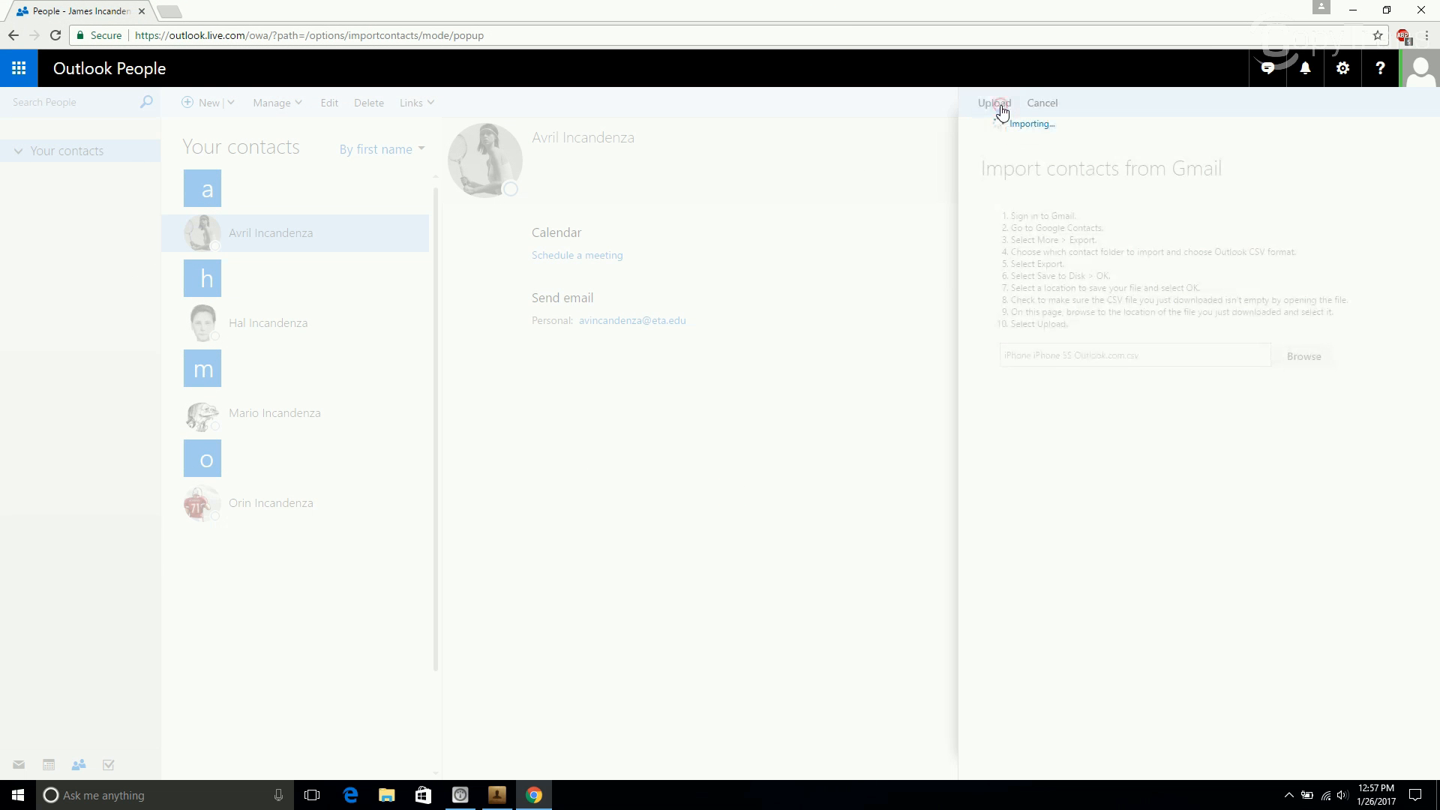
click(993, 102)
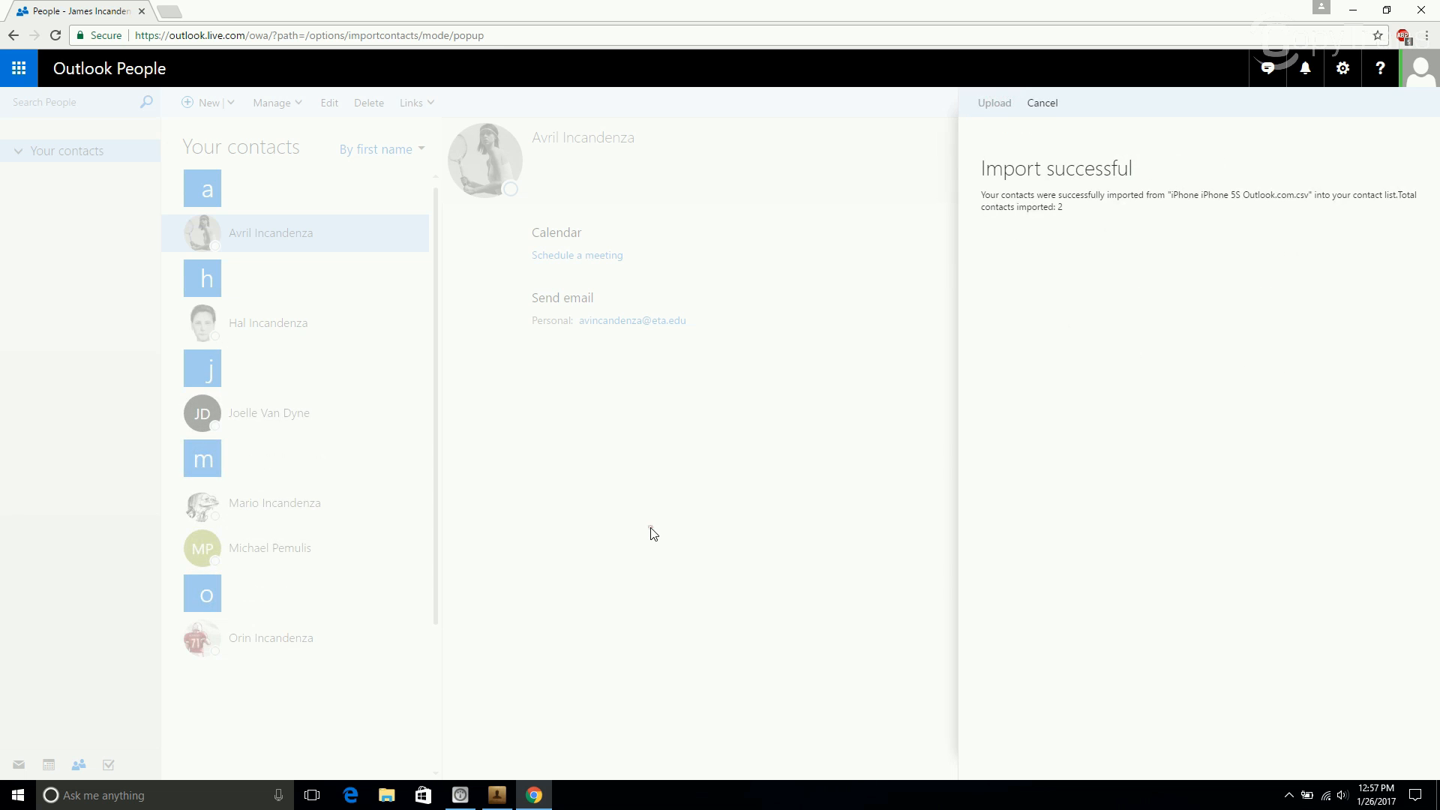
click(1041, 102)
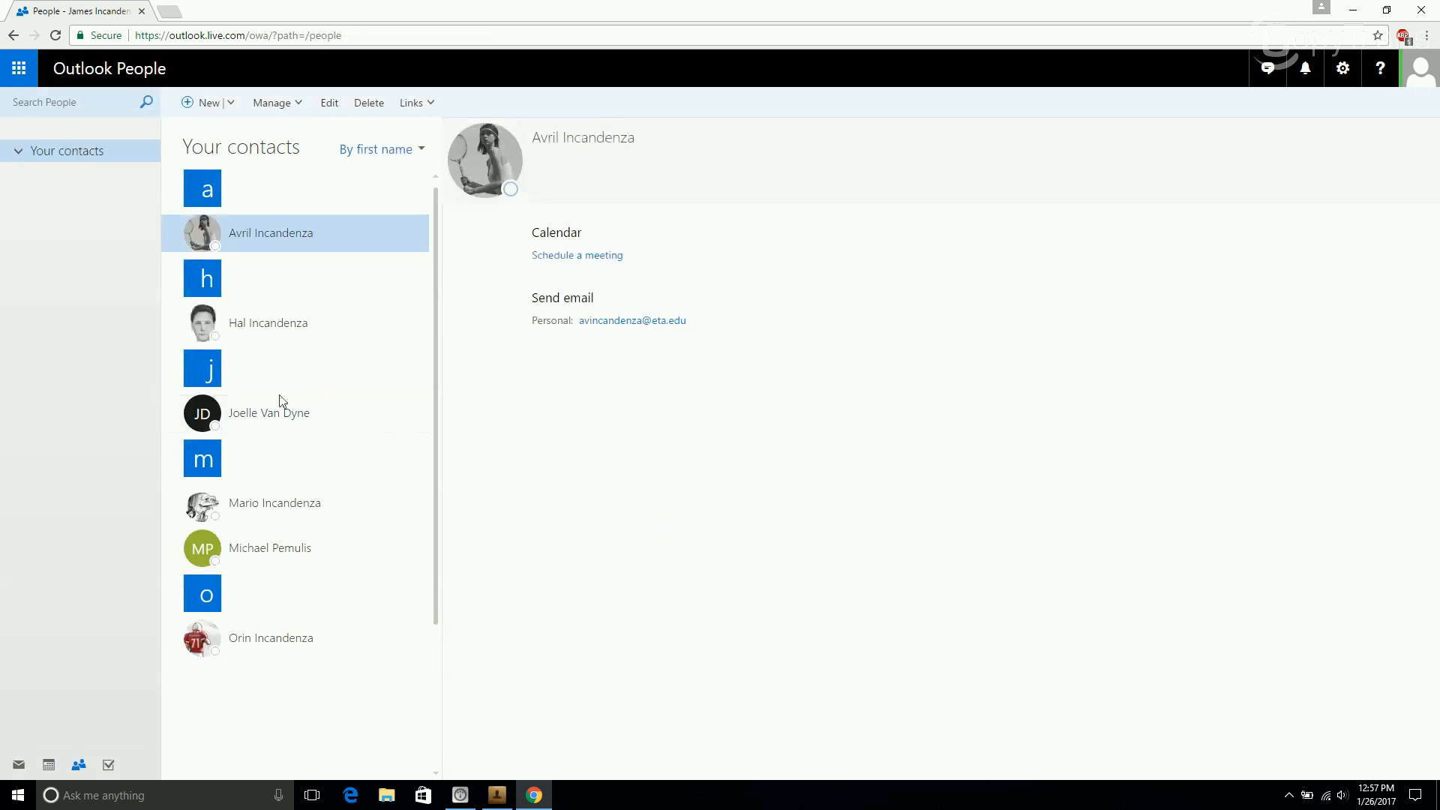
View the newly imported Joelle Van Dyne and Michael Pemulis entries in People
click(269, 412)
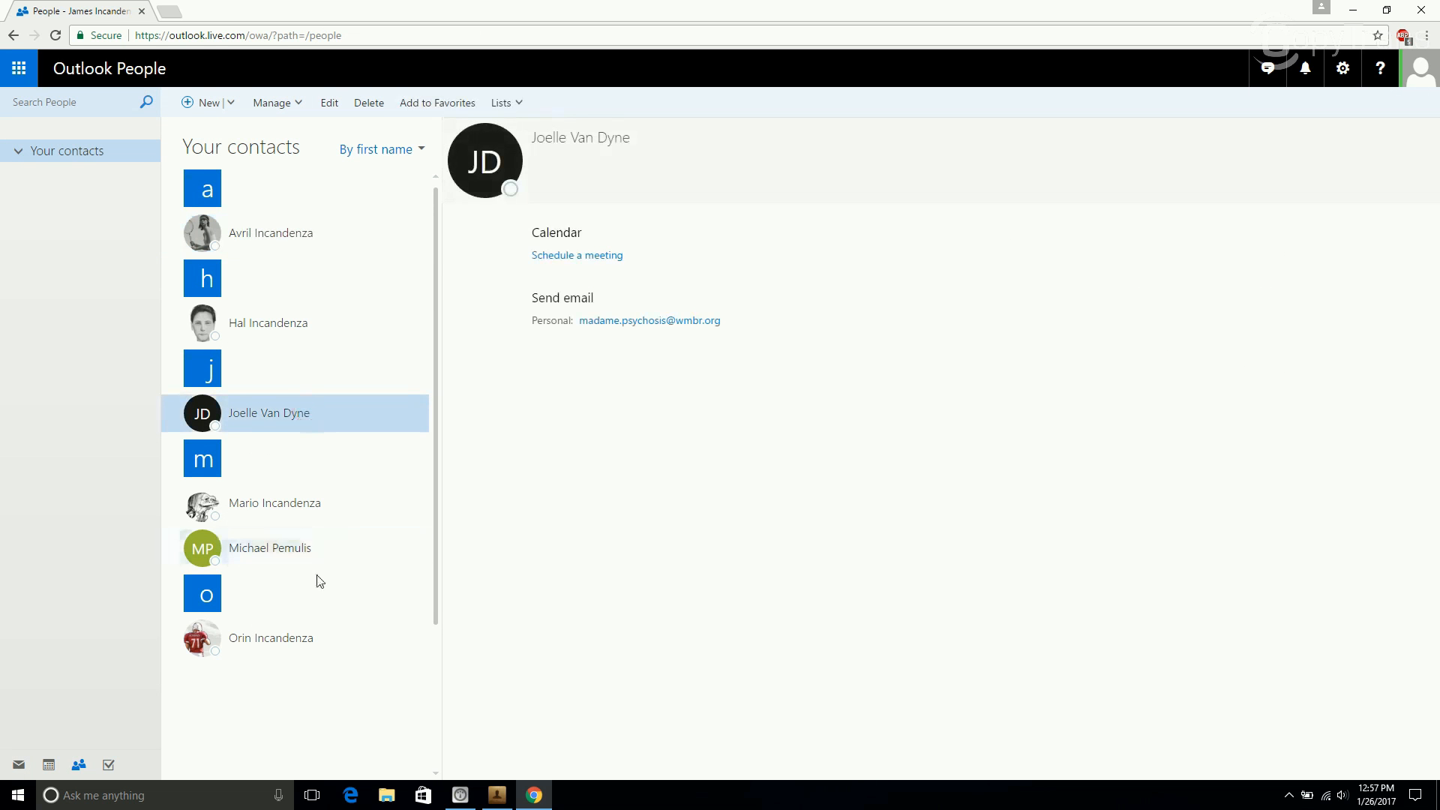
click(270, 547)
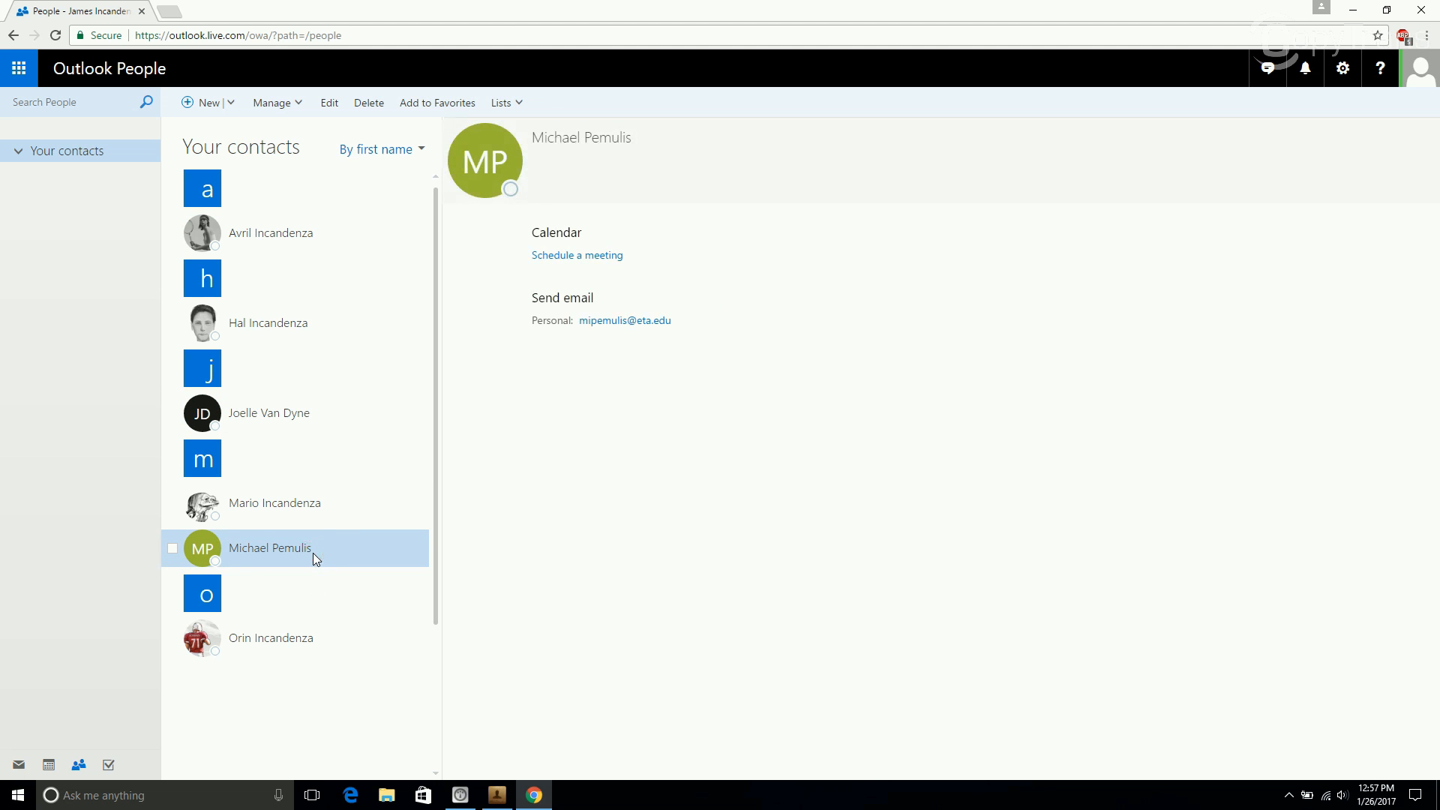